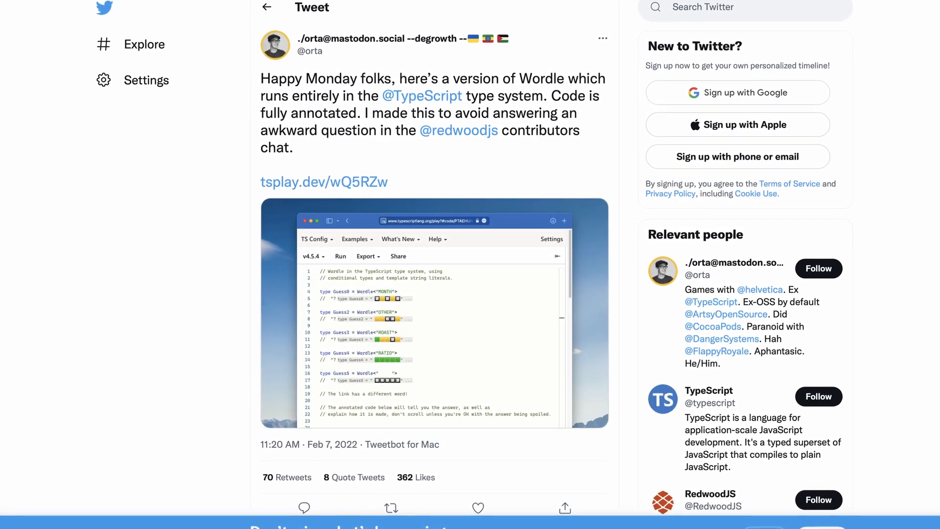
- Walk through the outline, highlighting the Try type, answer 'react', Uppercase step and white square
scroll(down, 3)
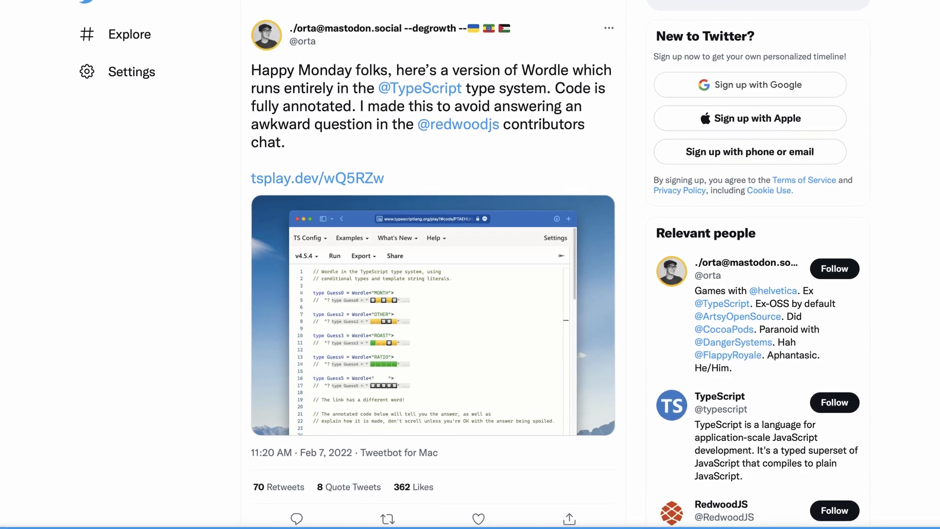
click(317, 177)
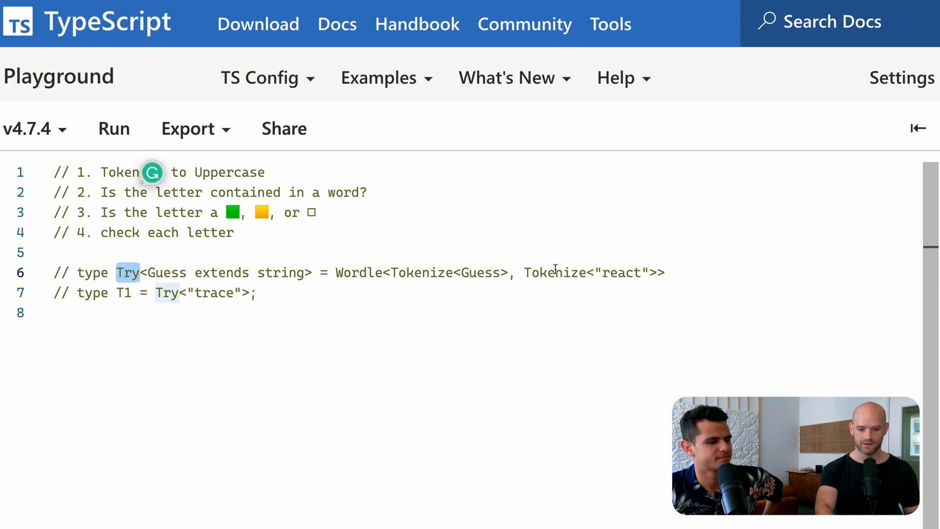
double_click(620, 273)
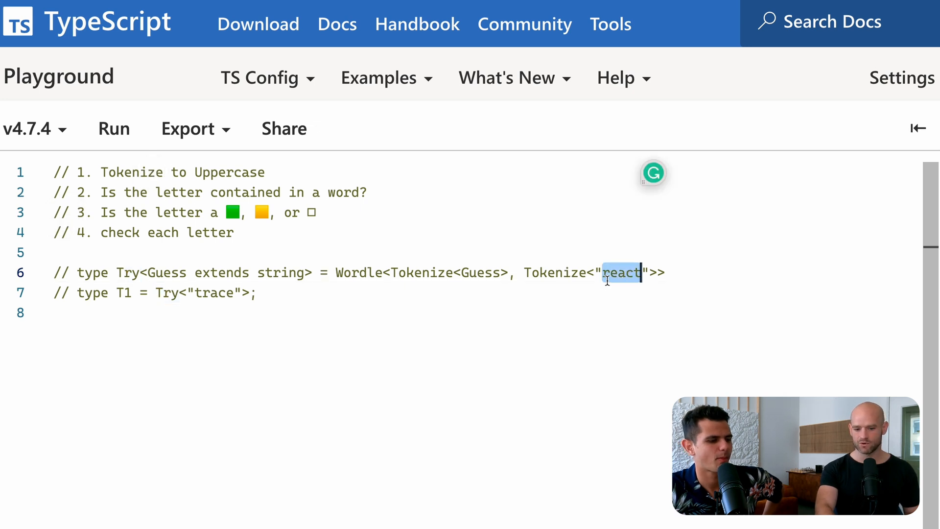
double_click(214, 293)
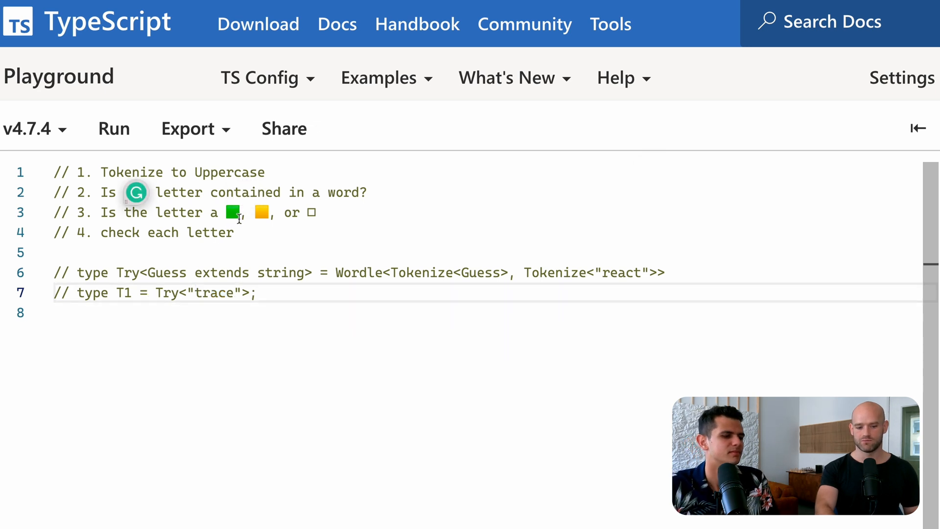
mouse_move(300, 311)
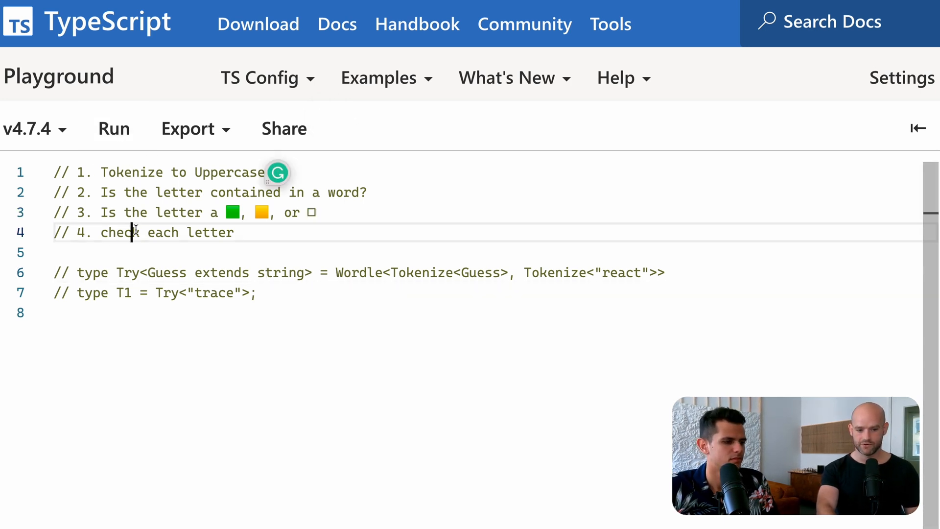
click(162, 172)
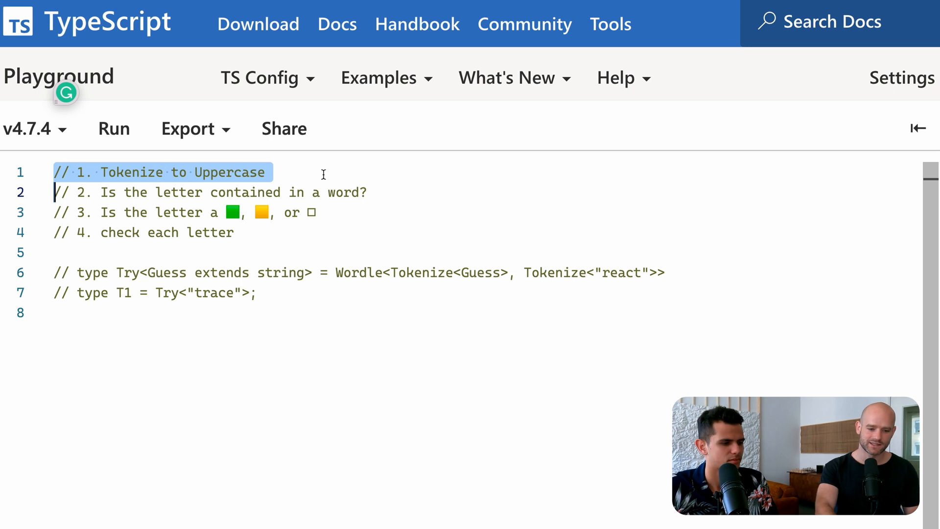
double_click(229, 172)
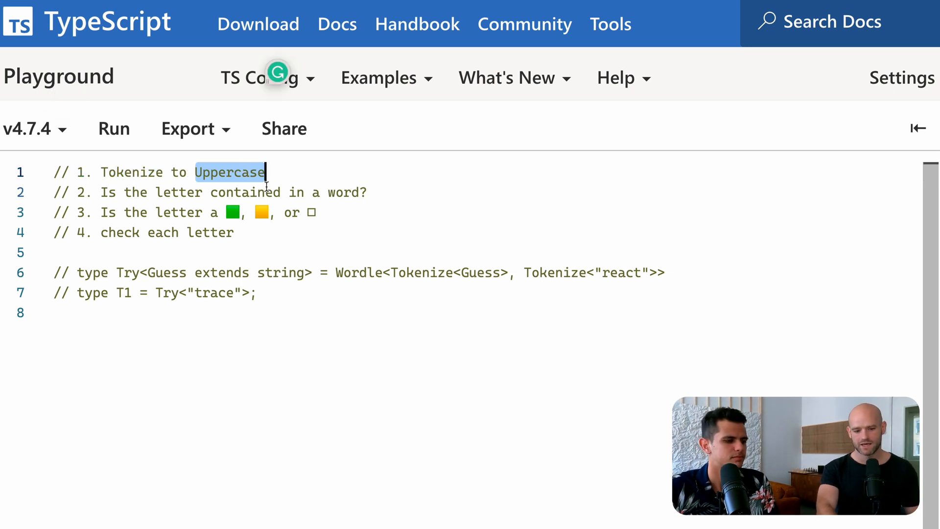
mouse_move(338, 178)
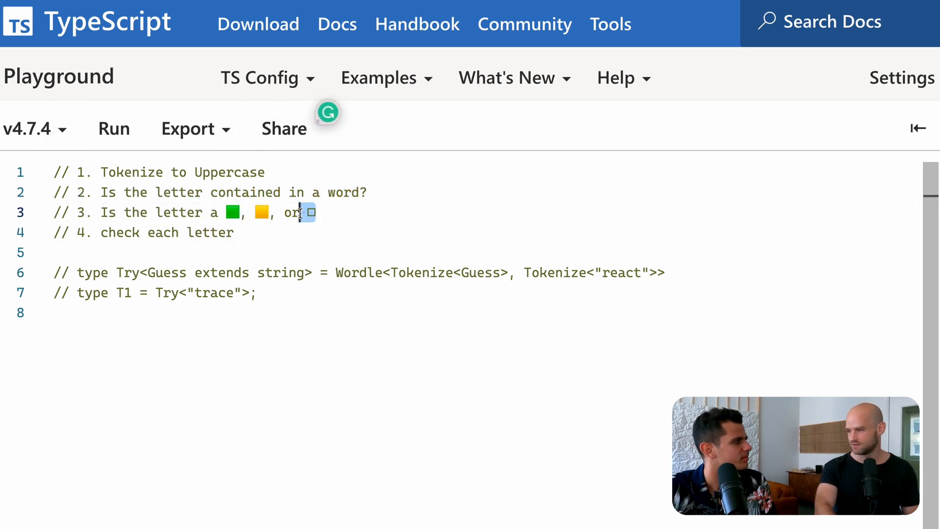
double_click(210, 233)
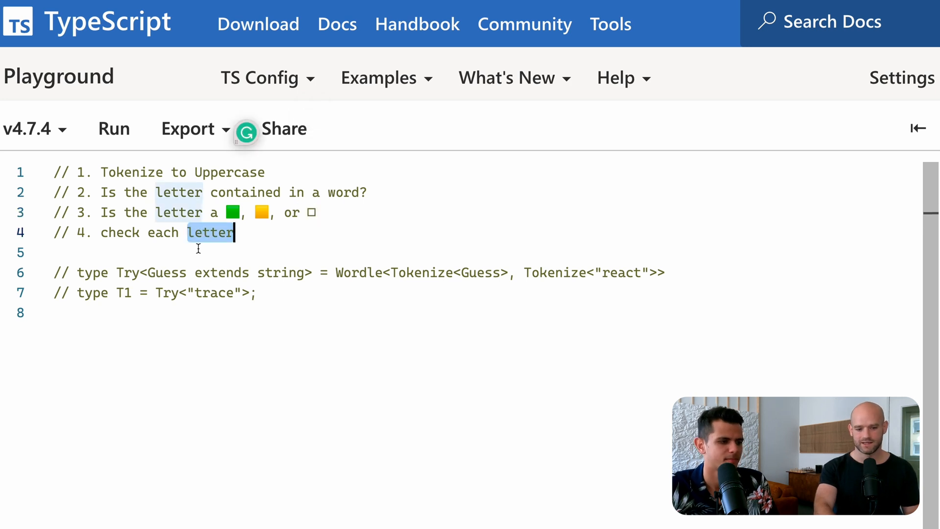
- Remove the blank line above the commented Try type and add a line after step one
click(269, 251)
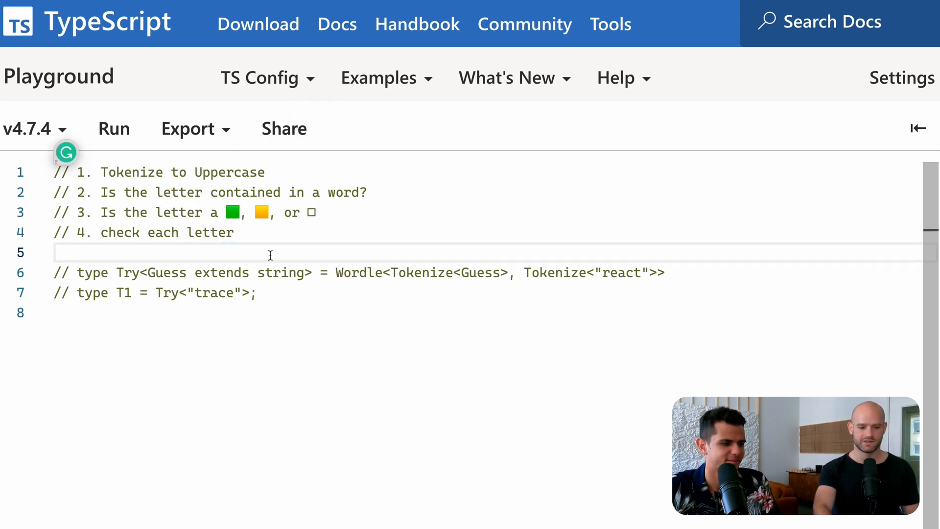
key(Backspace)
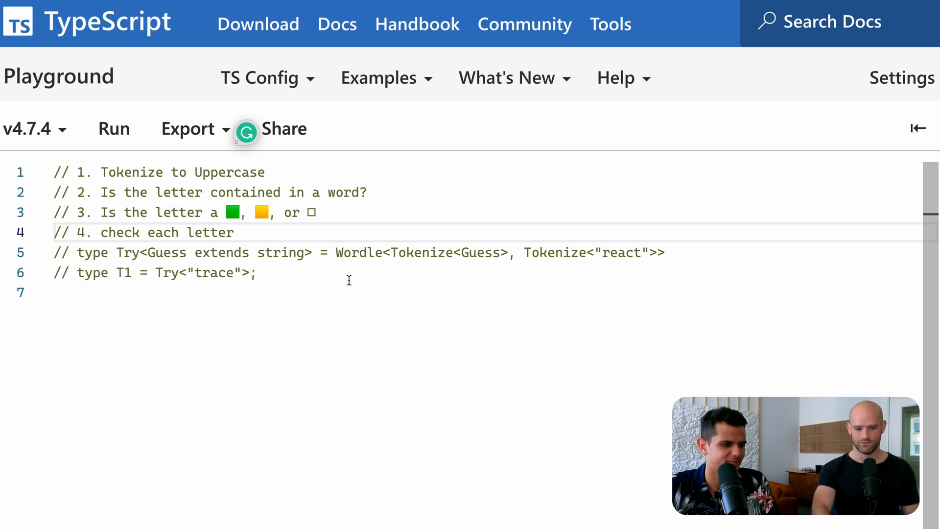
click(265, 172)
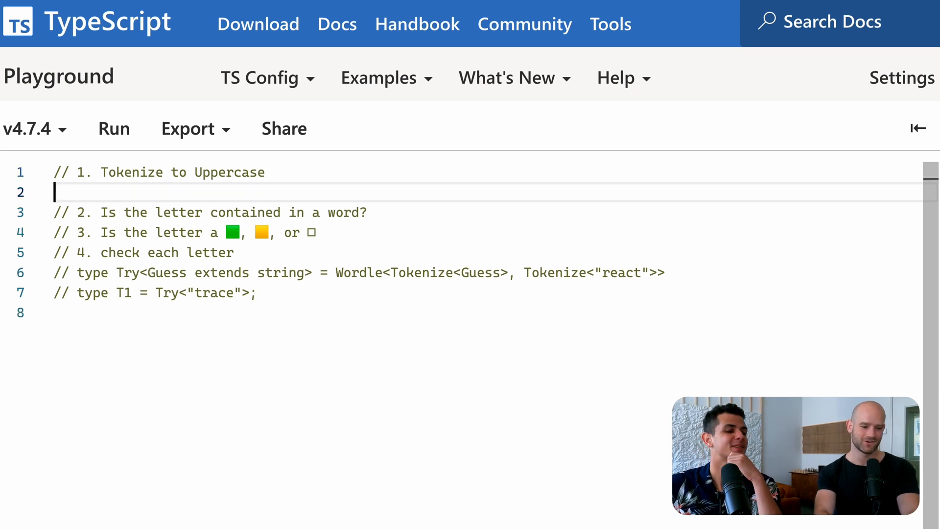
- Declare Tokenize<W extends string, R extends string[] = []>
text(type Tokenize)
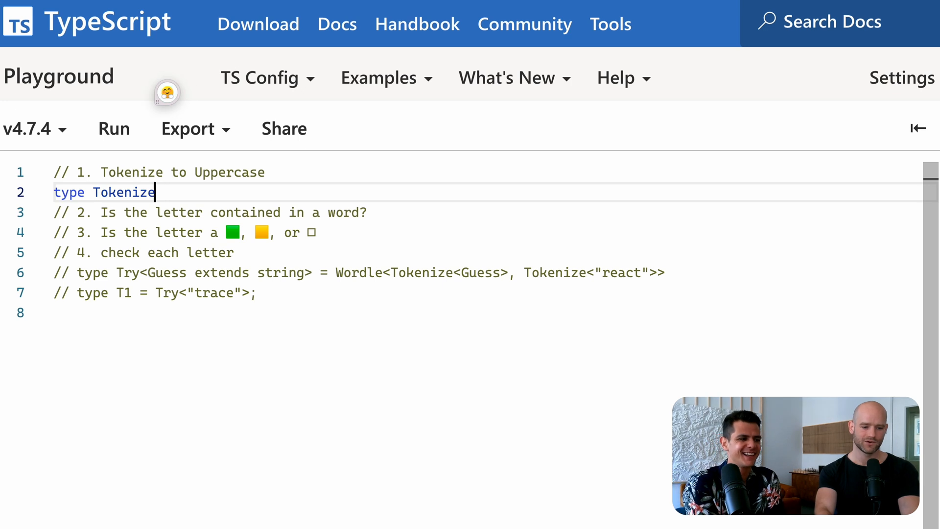
text(<)
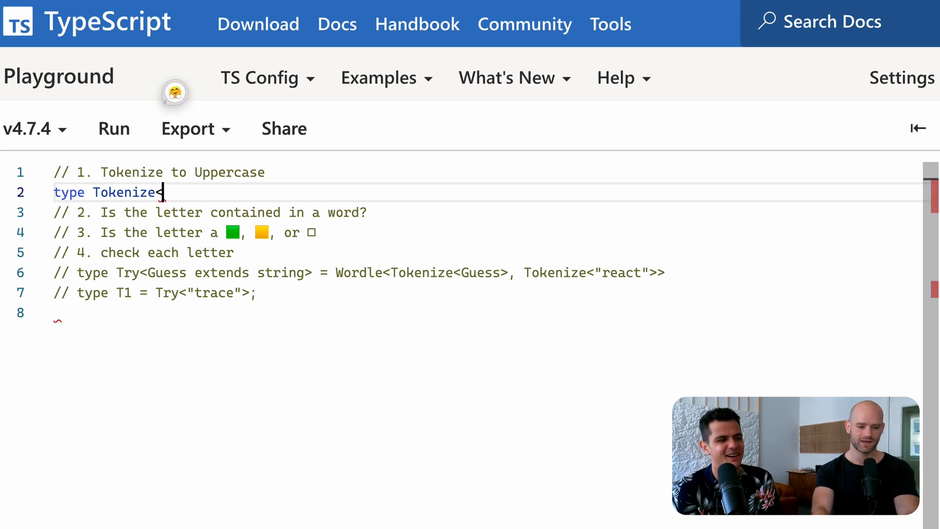
text(<W e)
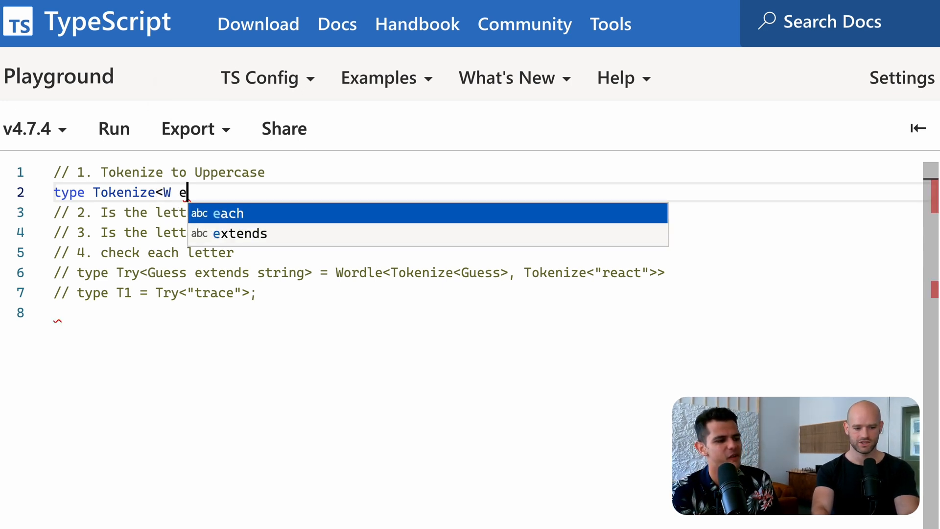
text(xtends string,)
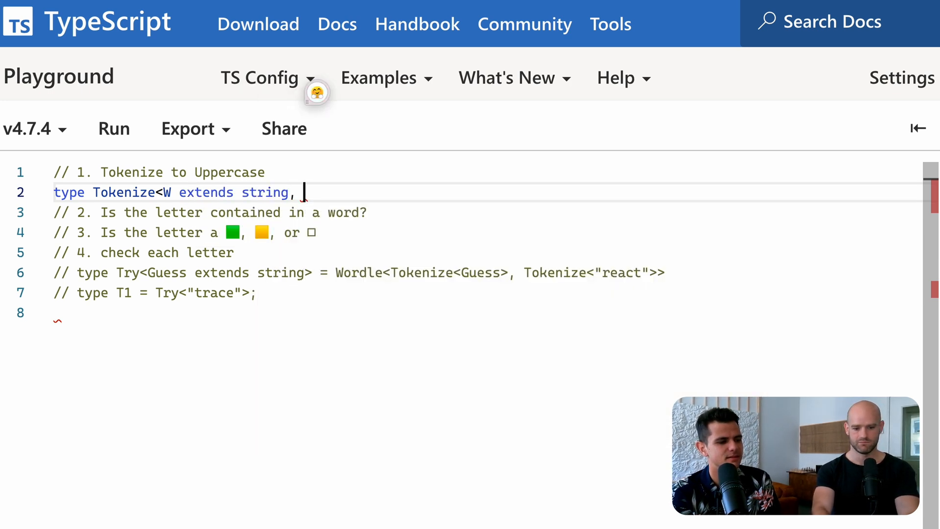
text(R extends s)
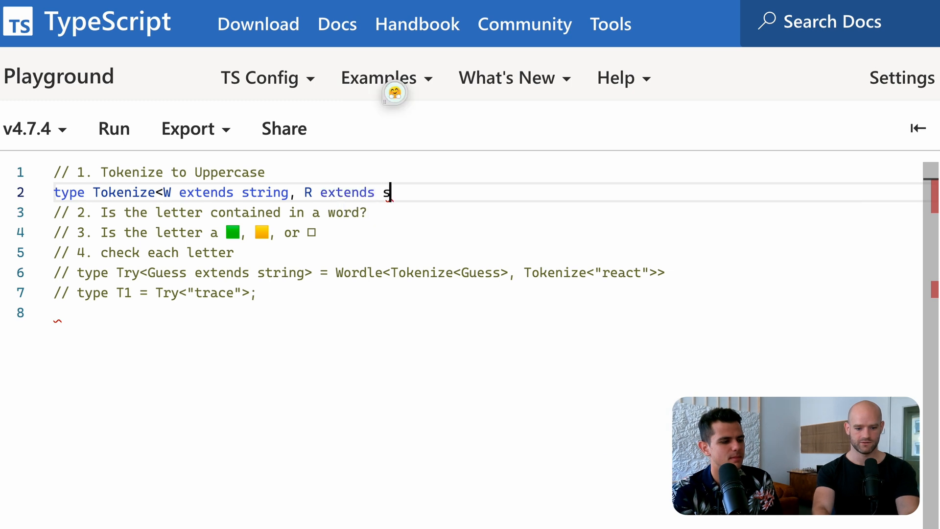
text(tring[] = [])
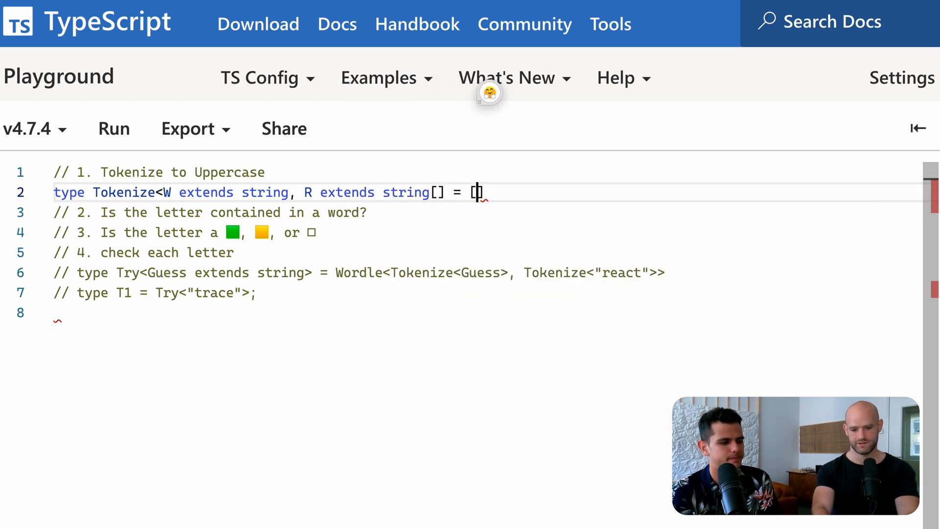
text(> =)
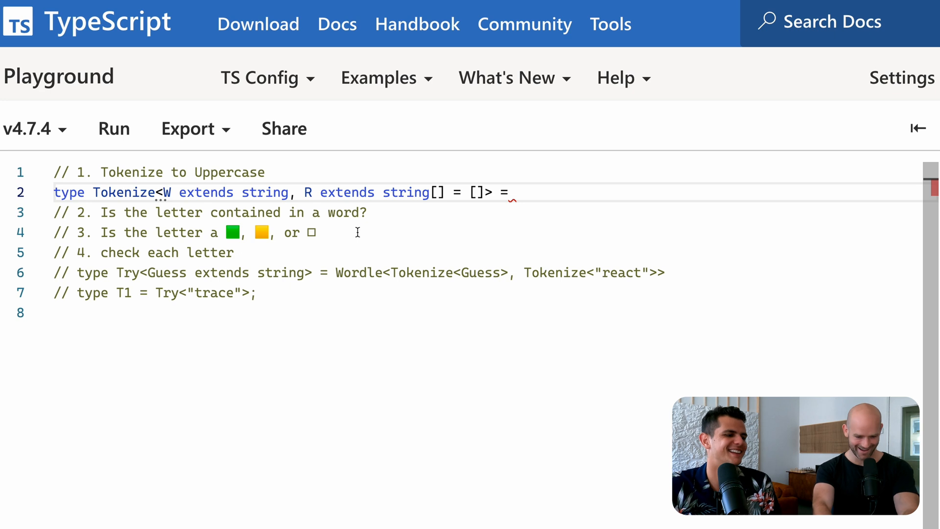
- Write Tokenize's body: W extends `${infer H}${infer T}` ? Tokenize<T, [...R, H]> : R
text(`)
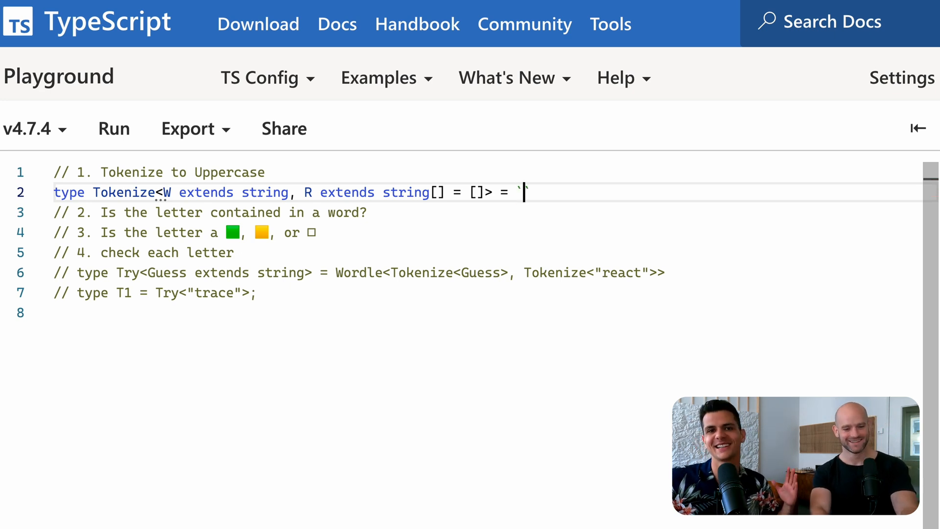
key(Backspace)
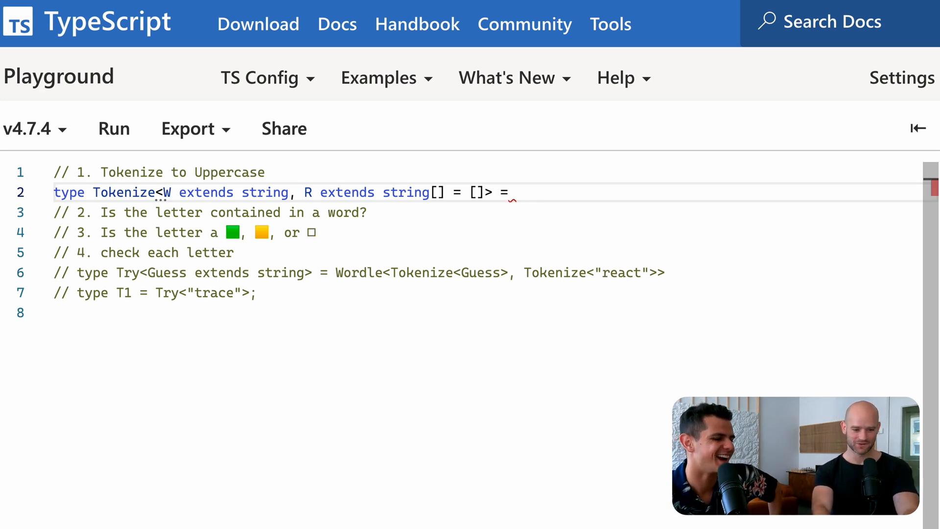
text(W)
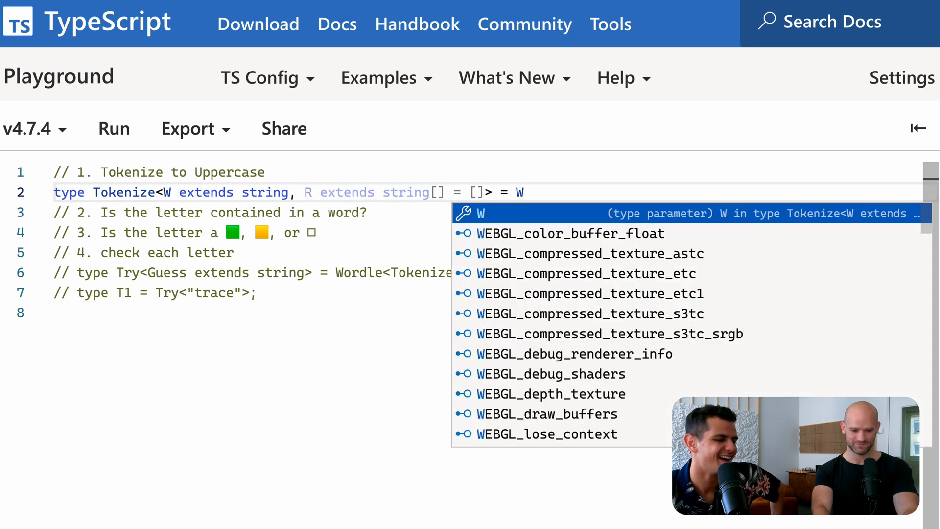
text(extends $)
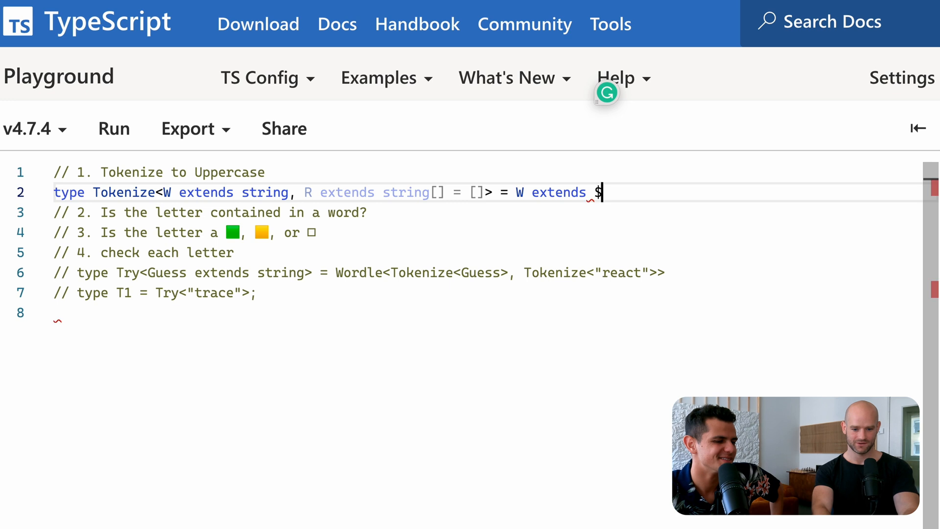
text({infer })
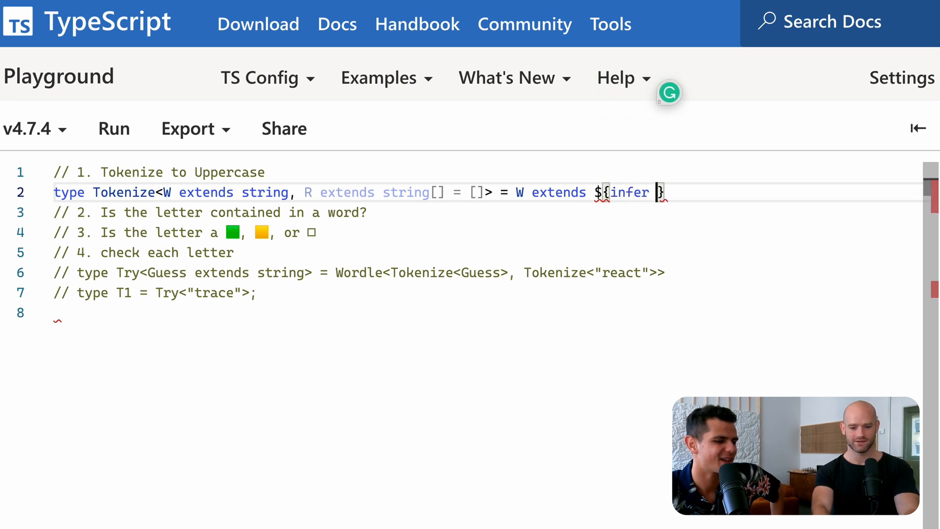
text(H)
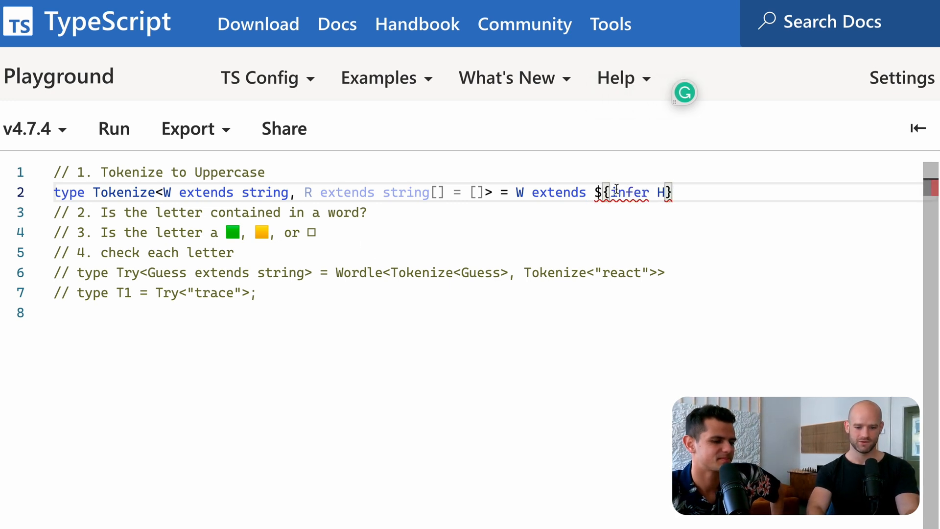
text(`)
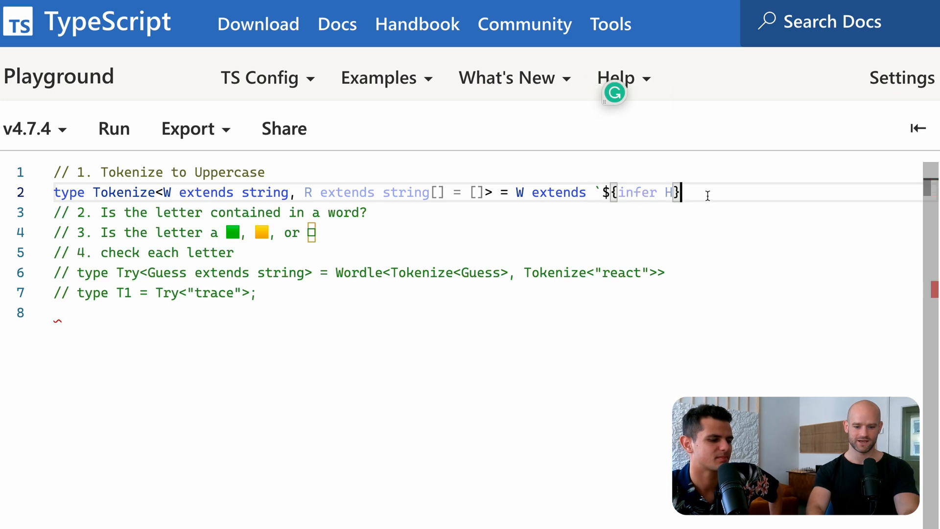
text(${i)
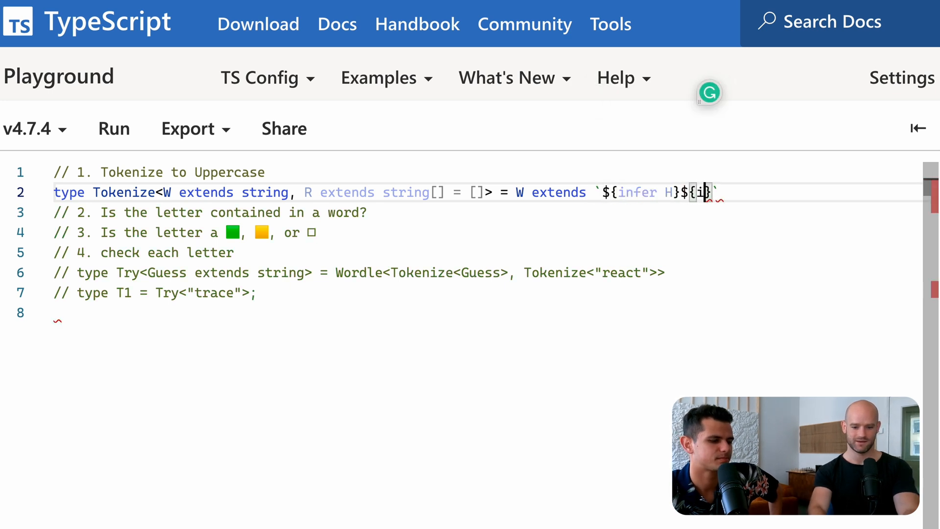
text(nfer T)
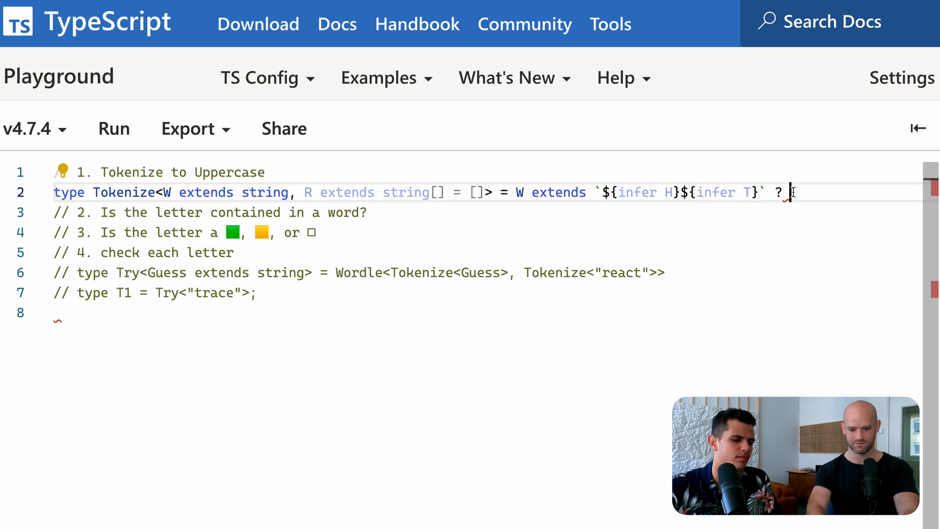
text(:)
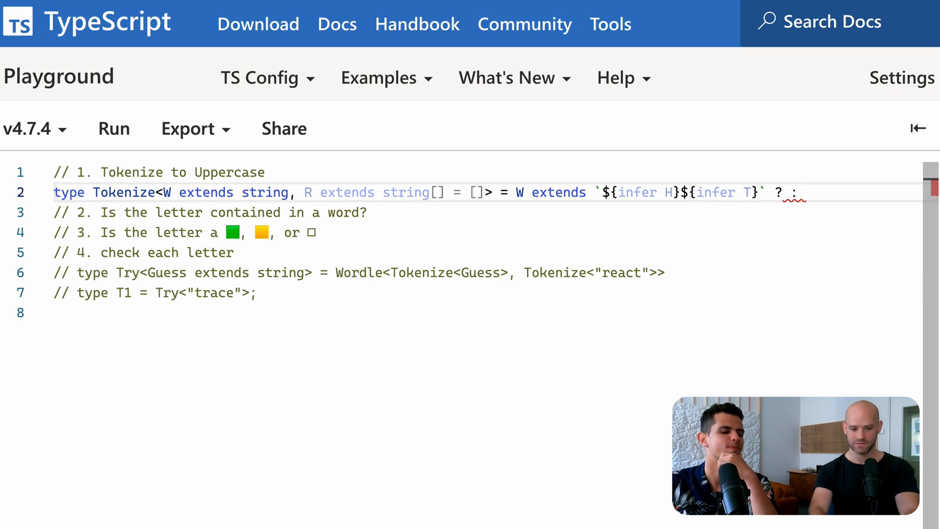
text(R;)
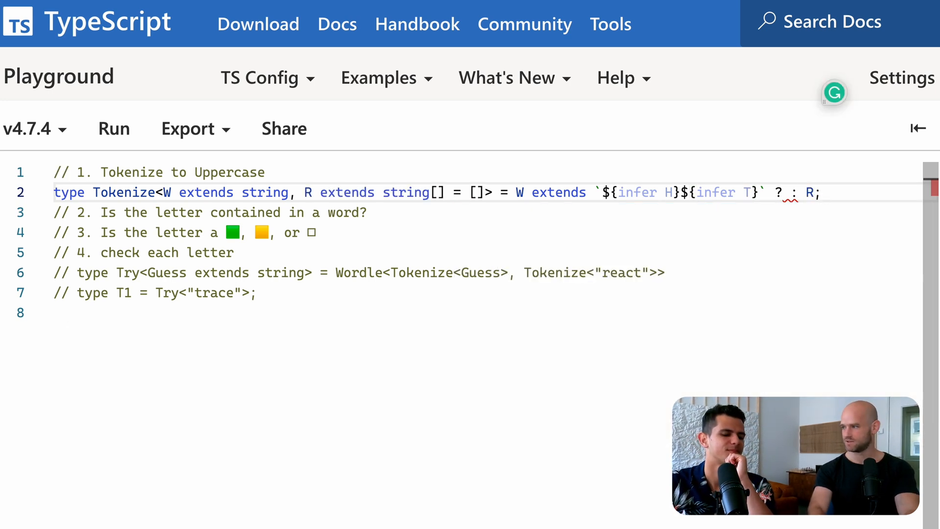
text(Tokenize<T, [...R]>)
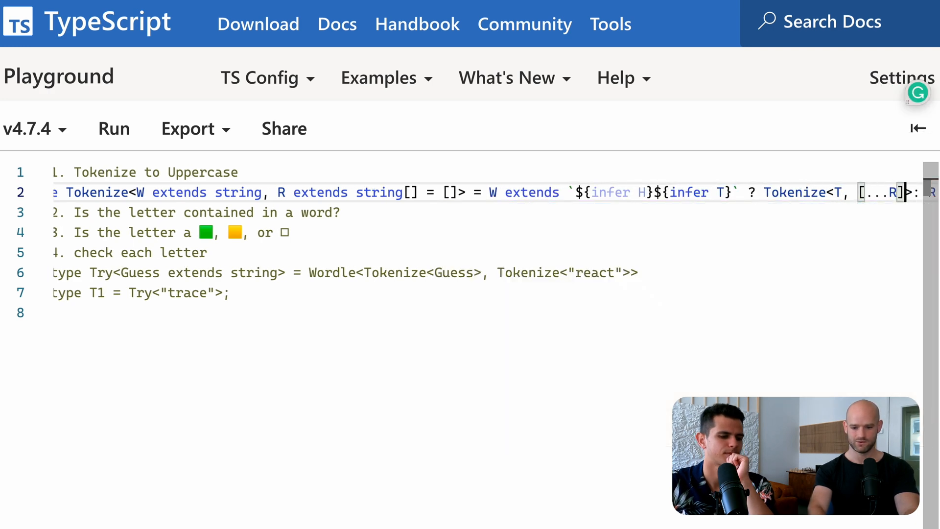
text(H)
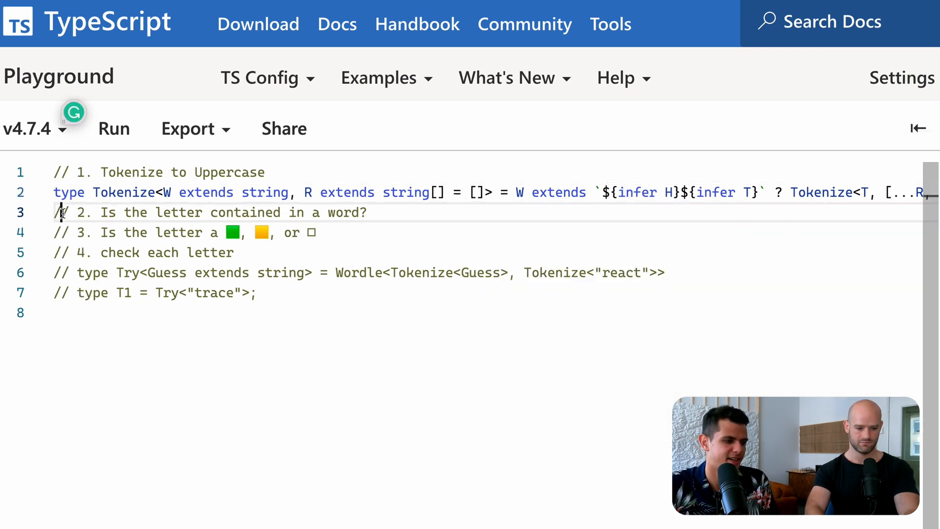
key(Enter)
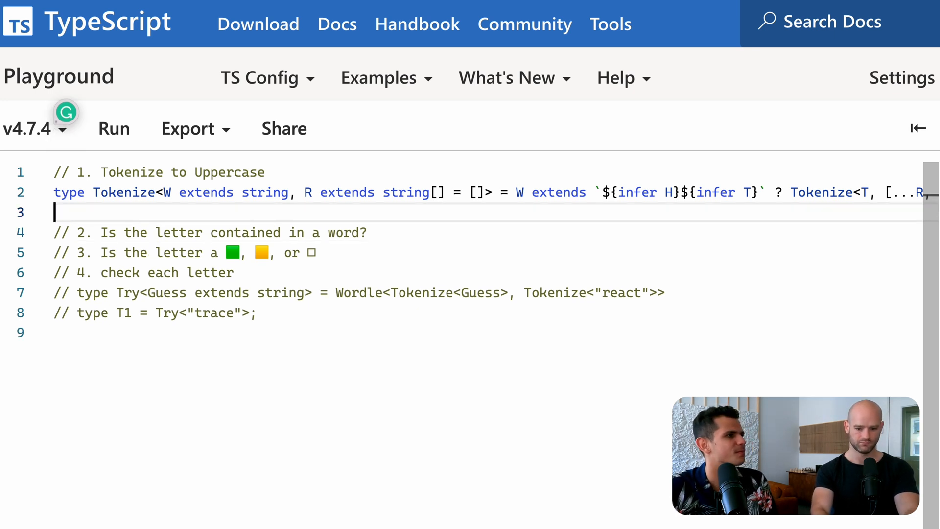
text(ty)
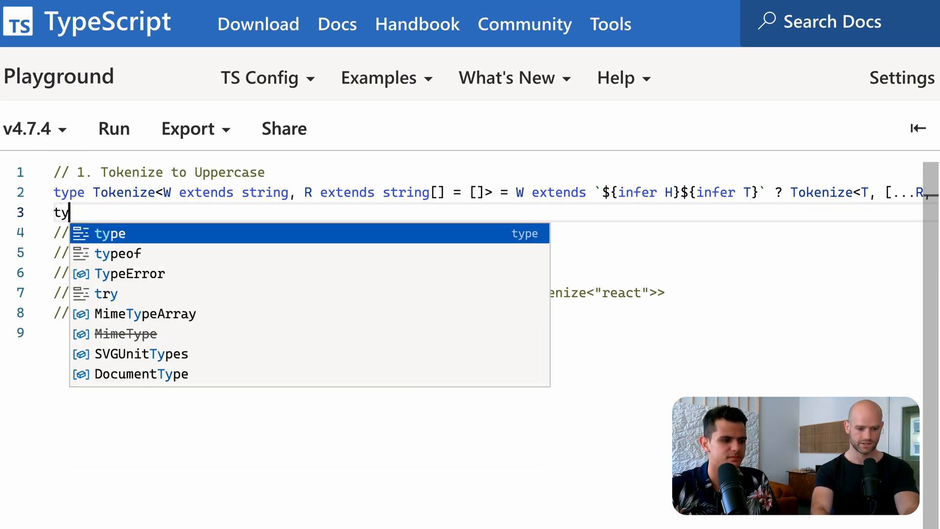
- Add type Test = Tokenize<"React"> yielding R, e, a, c, t, then begin wrapping H in Uppercase
text(pe Test = Tokenize<")
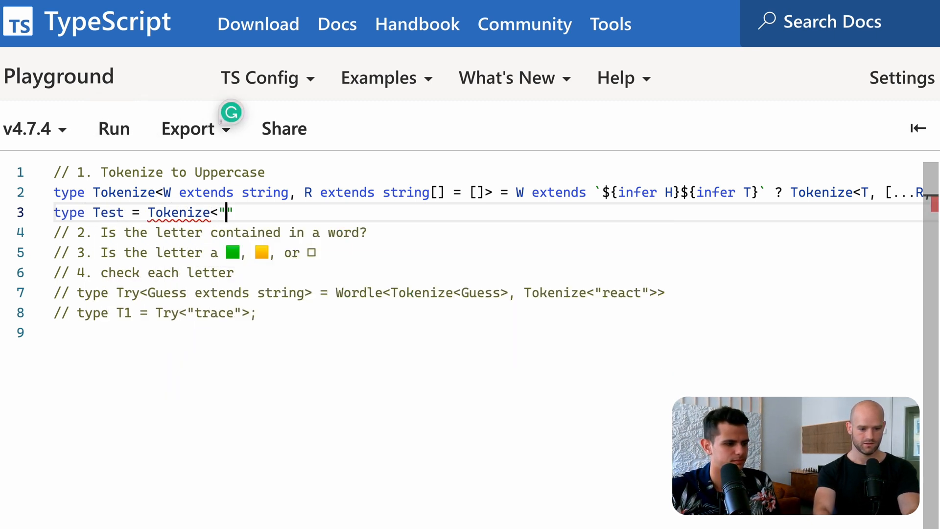
text(React)
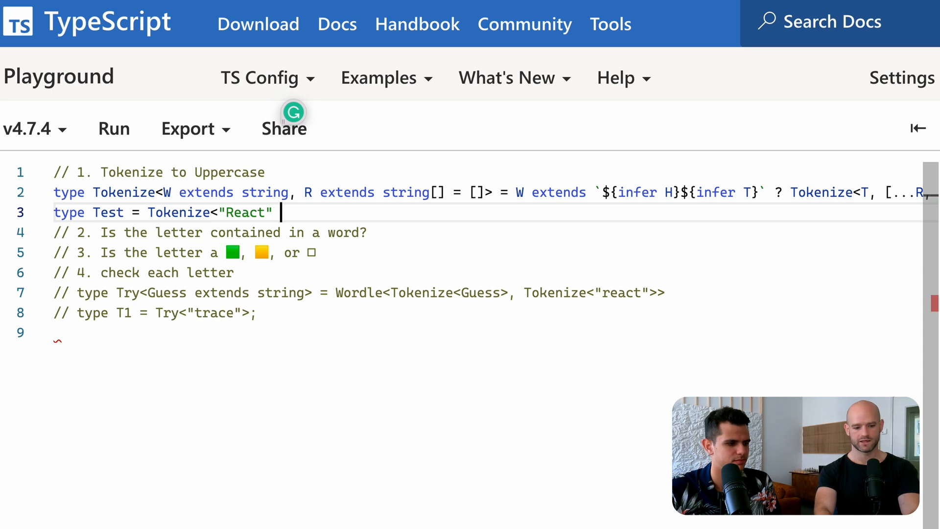
text(;)
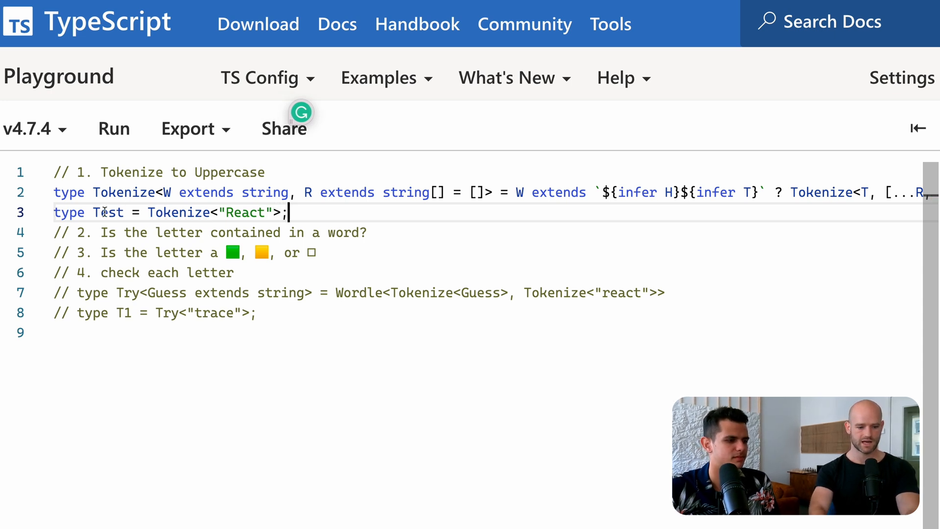
mouse_move(108, 212)
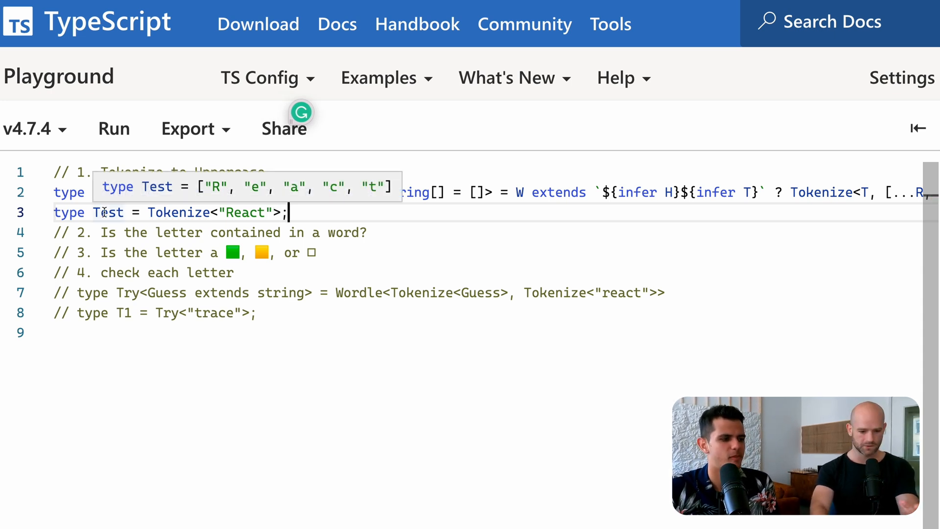
scroll(right, 3)
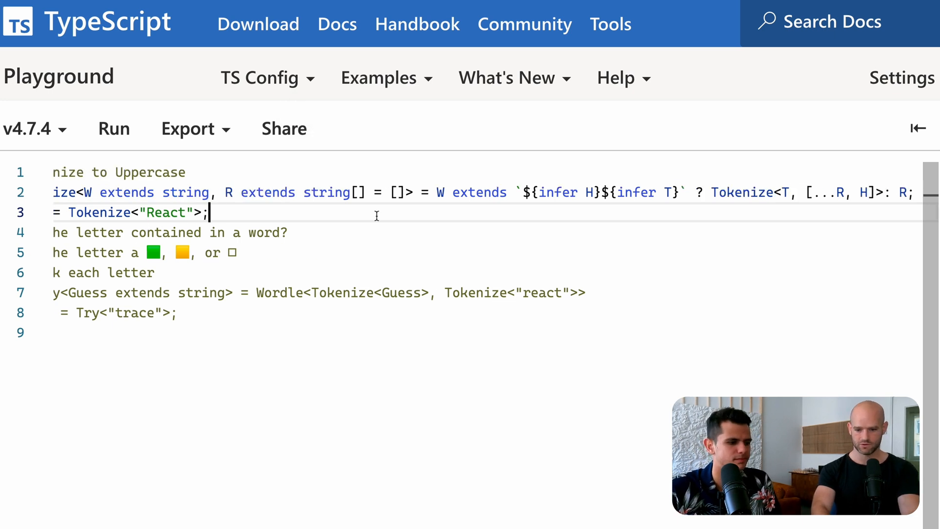
click(862, 192)
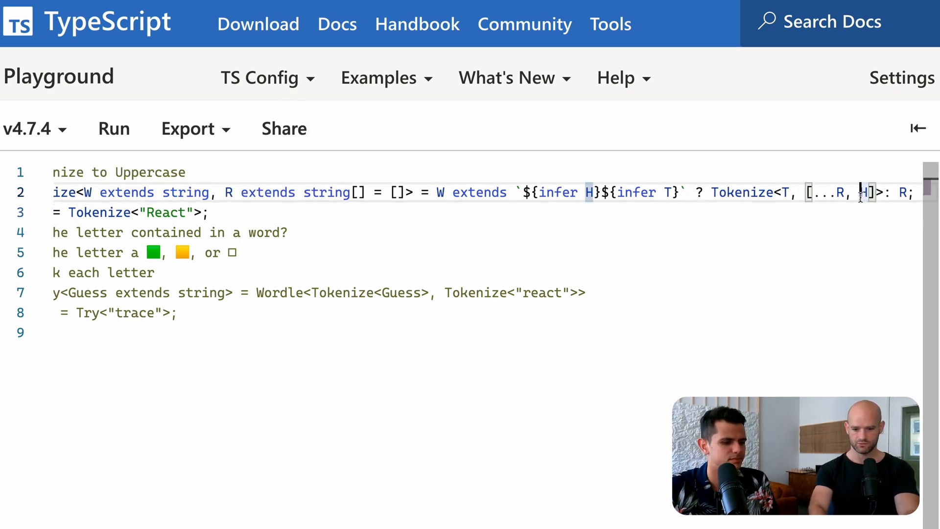
text(Upper)
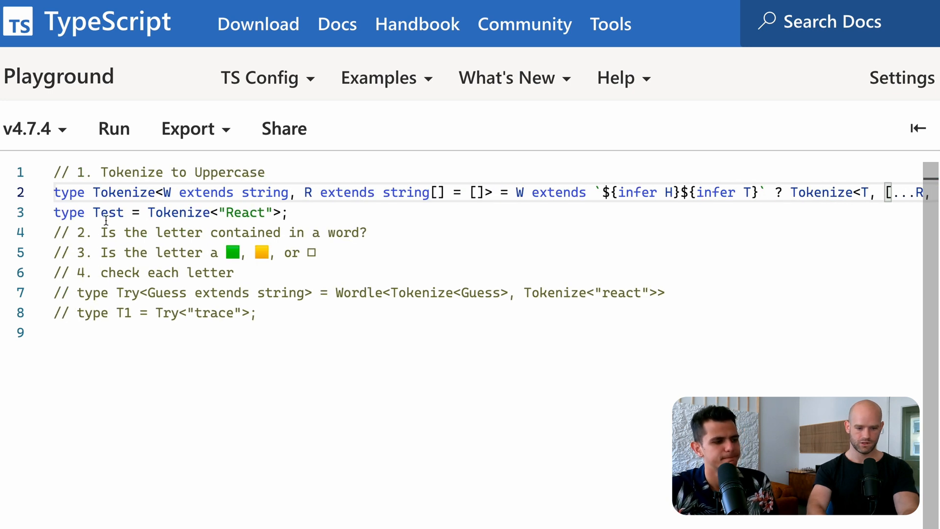
mouse_move(108, 212)
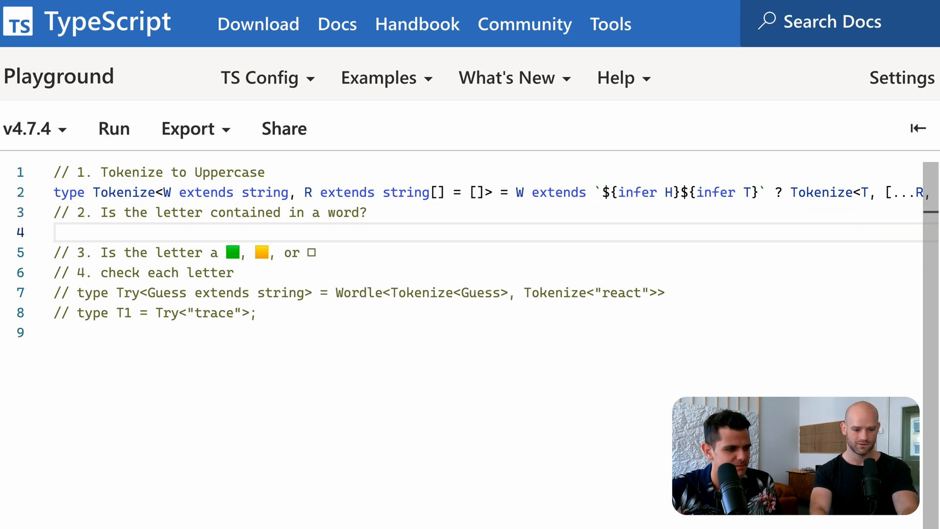
- Declare Contains<L extends string, W extends string[], I extends 0[] = []>, replacing number with 0
text(type Conta)
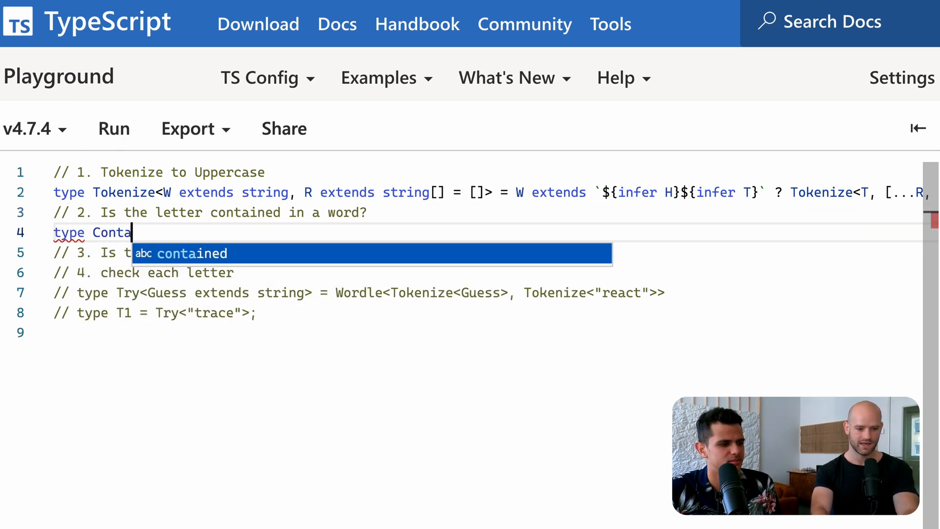
text(ins<L)
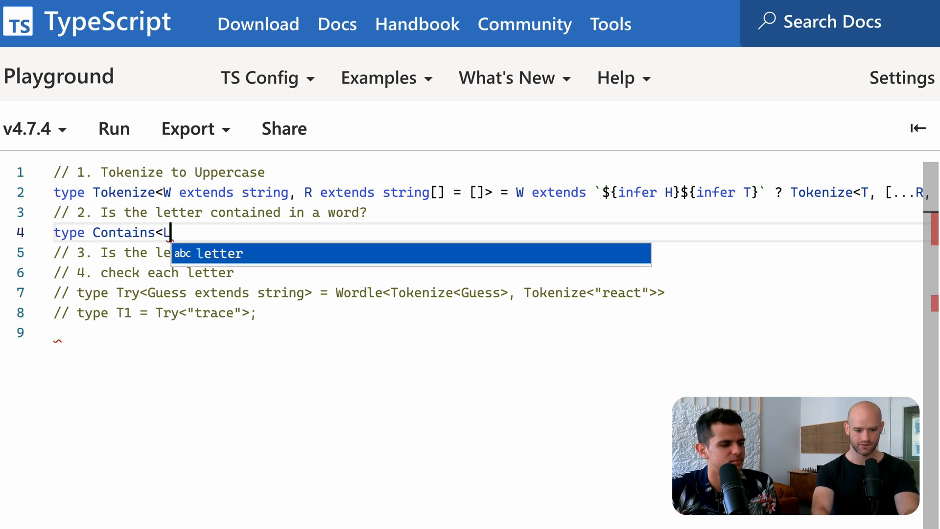
text(extends string, W extend)
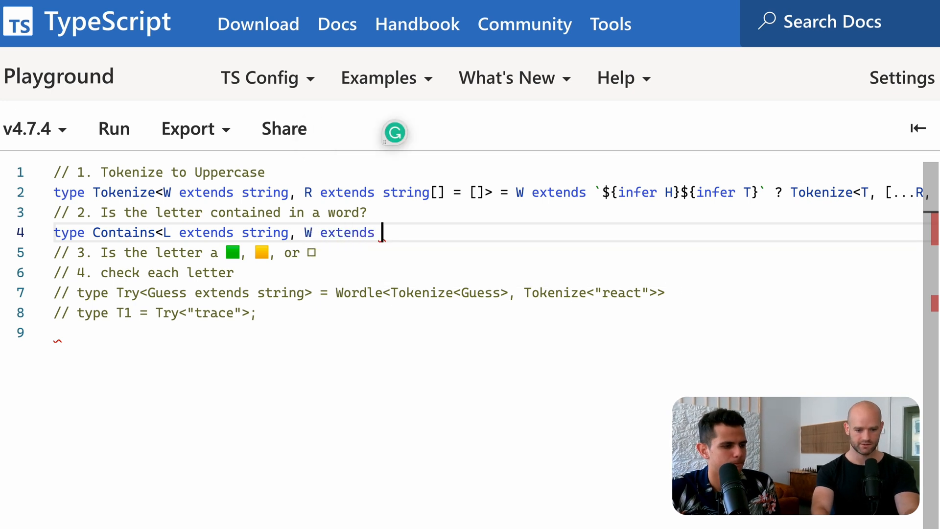
text(string[)
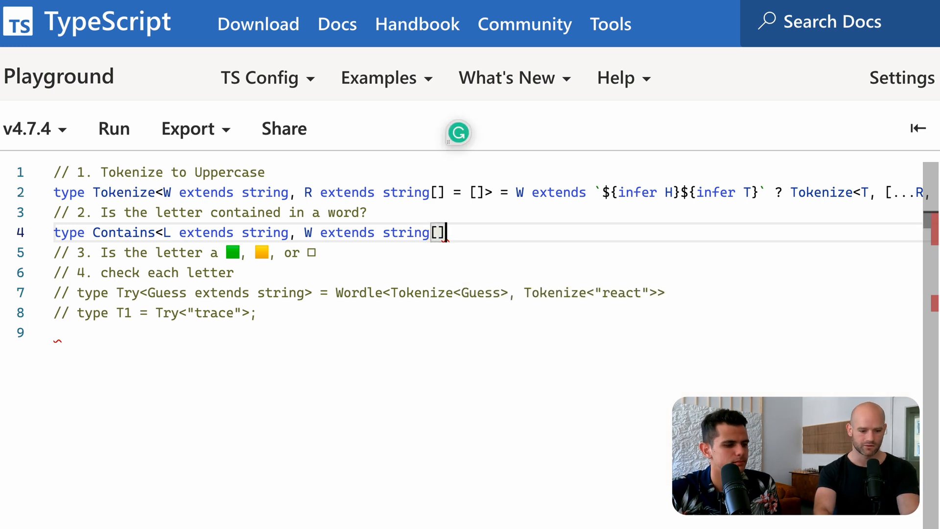
text(>)
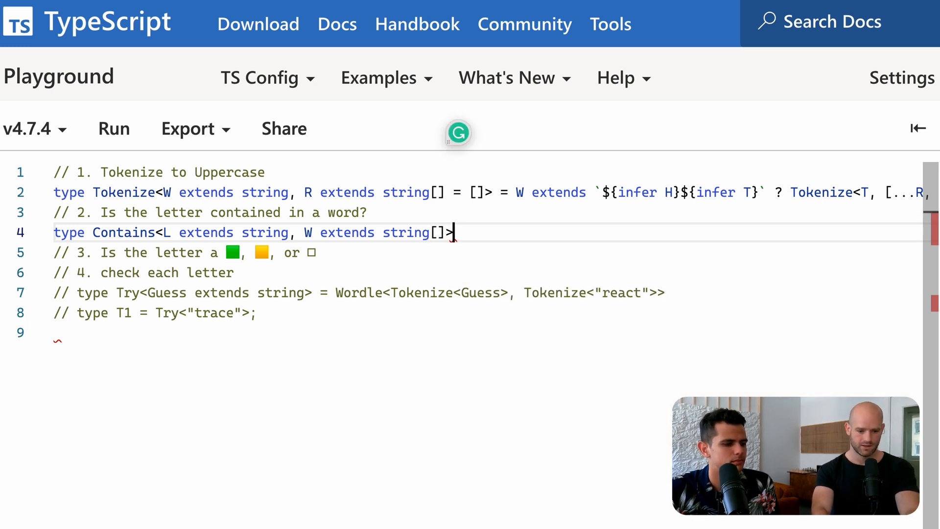
text(=)
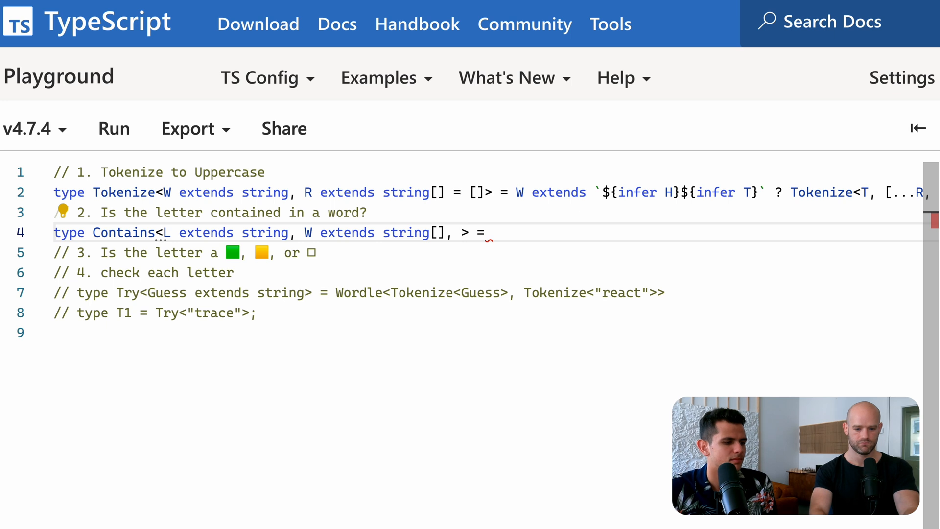
text(I extends)
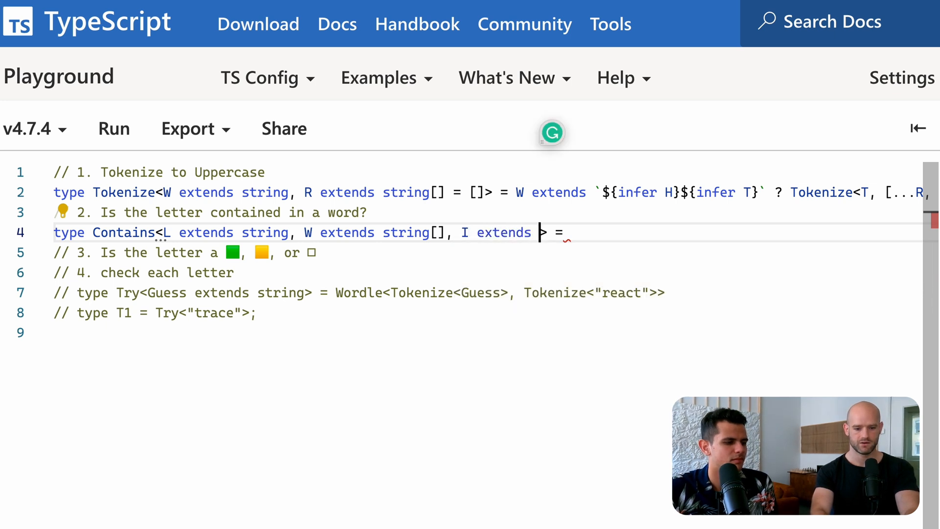
text(number[] = [)
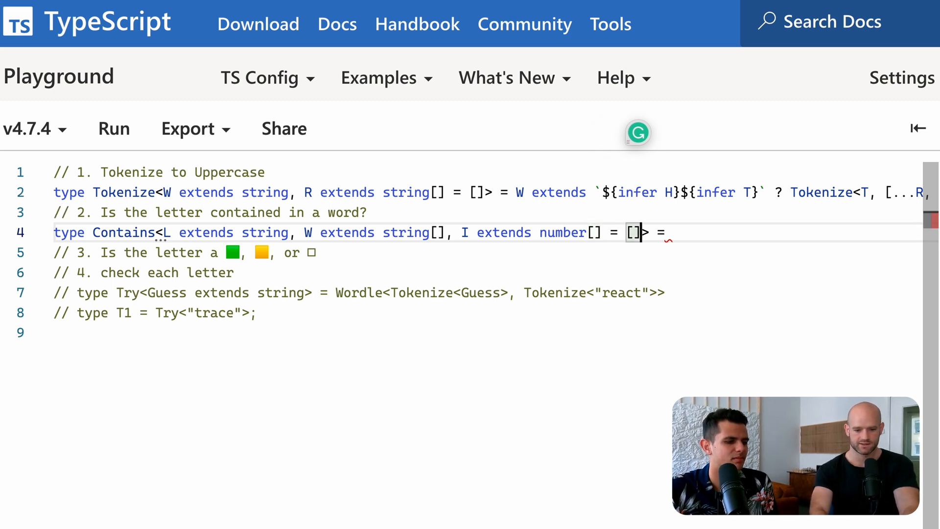
double_click(562, 232)
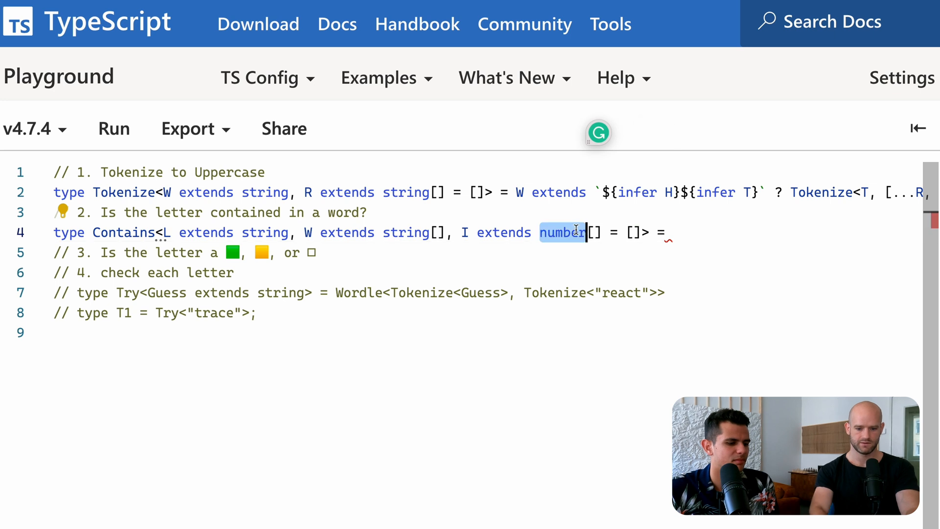
text(0)
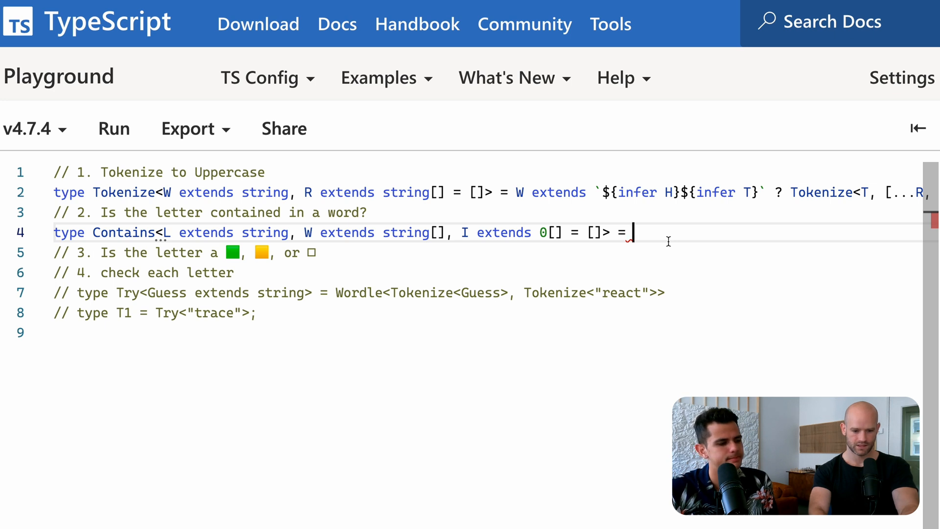
mouse_move(482, 232)
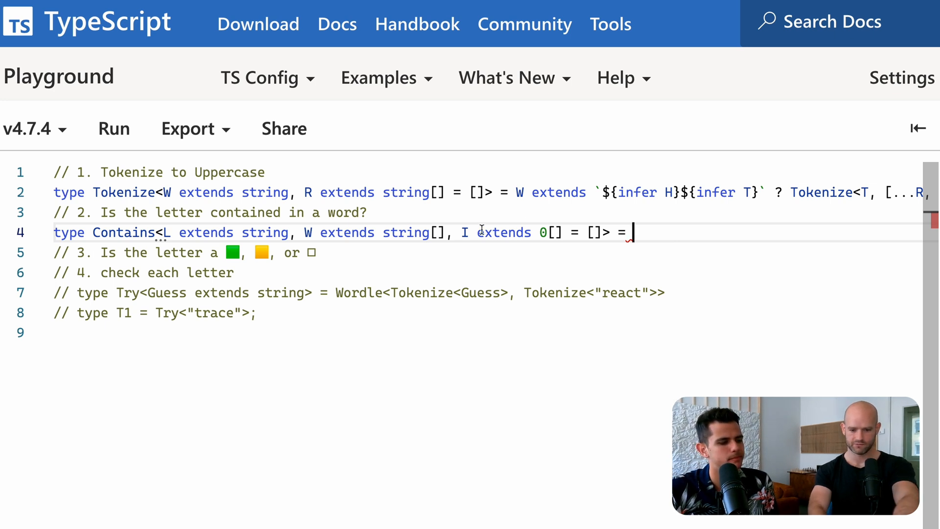
- Complete Contains: false at W's length, true when W[I["length"]] matches L, else Contains<L, W, [...I, 0]>
key(Backspace)
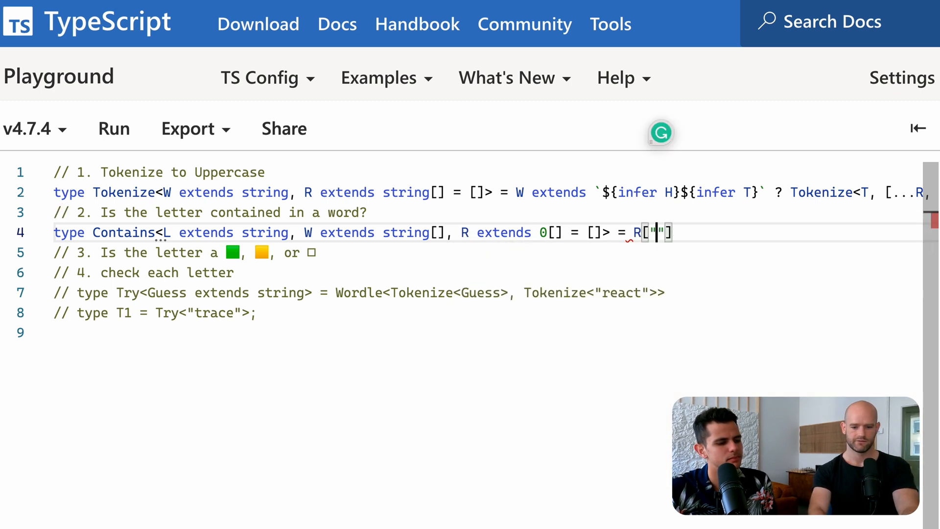
text(length)
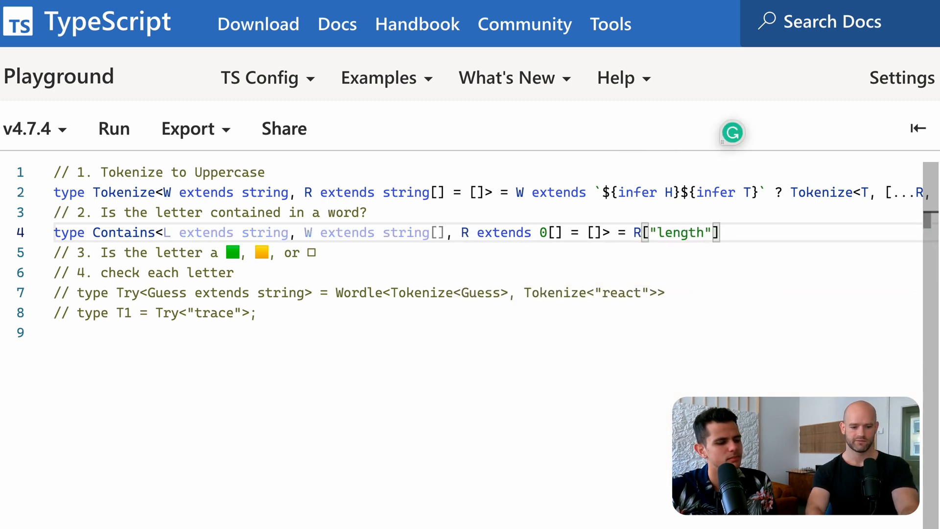
mouse_move(311, 233)
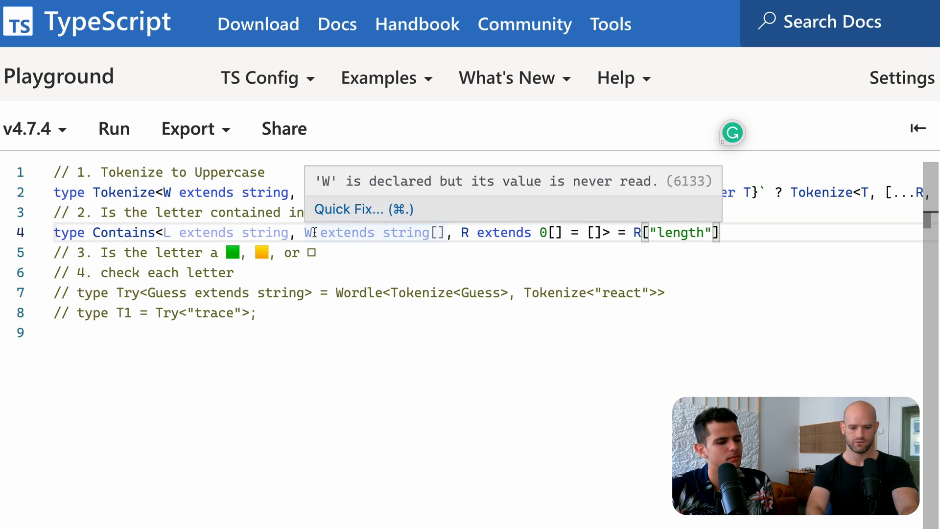
click(505, 272)
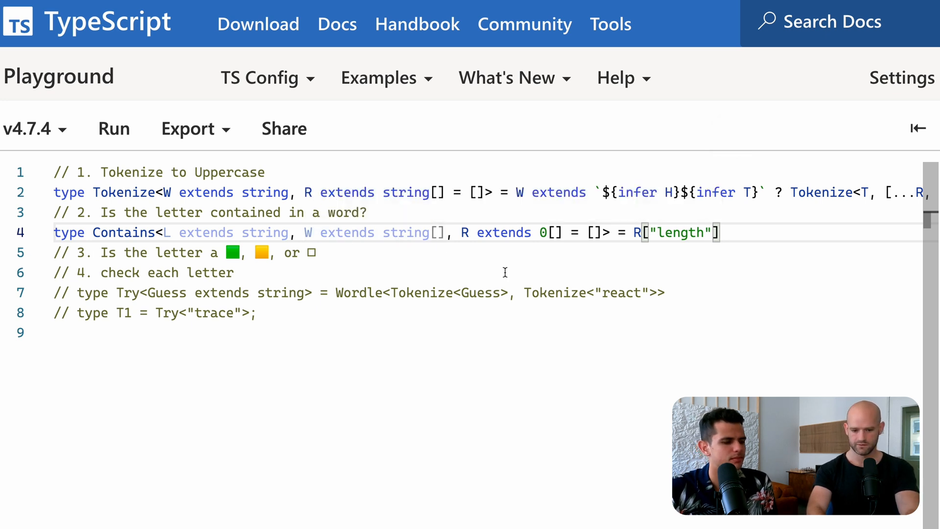
text(extends W)
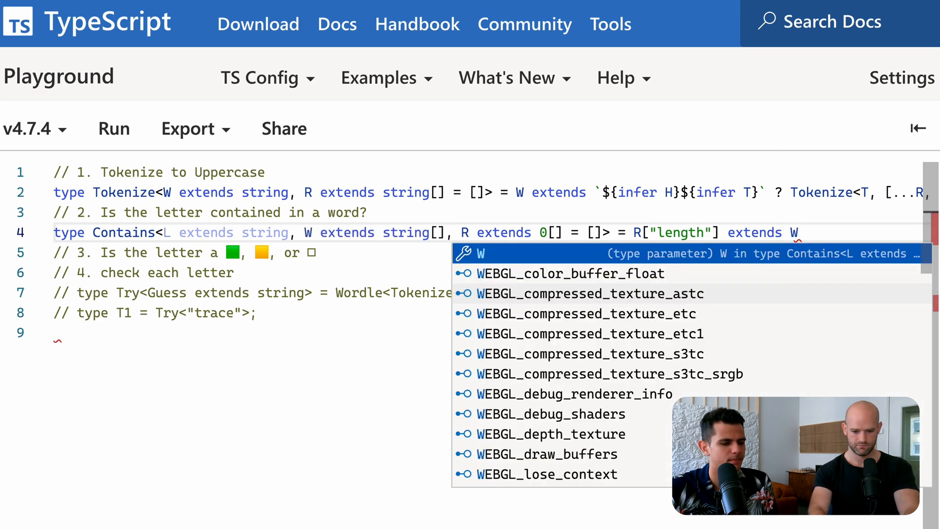
text(["length"] ? false)
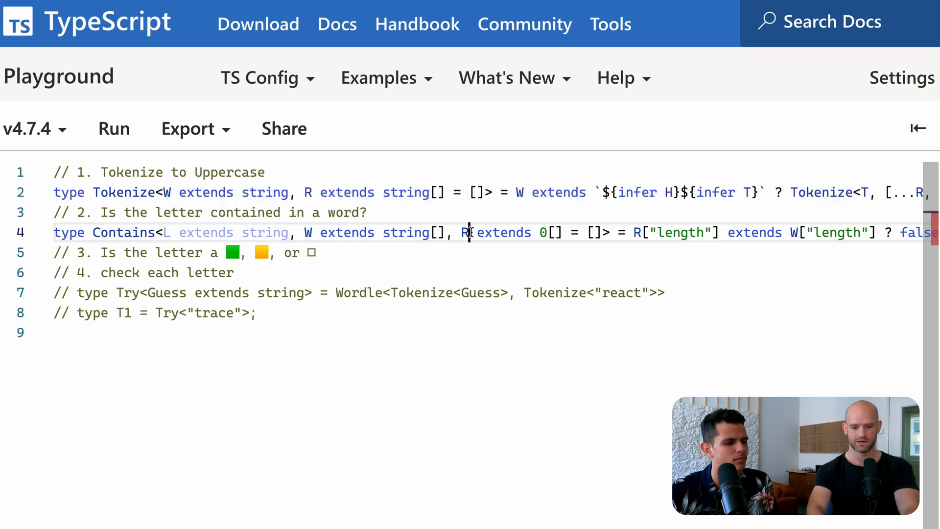
text(I)
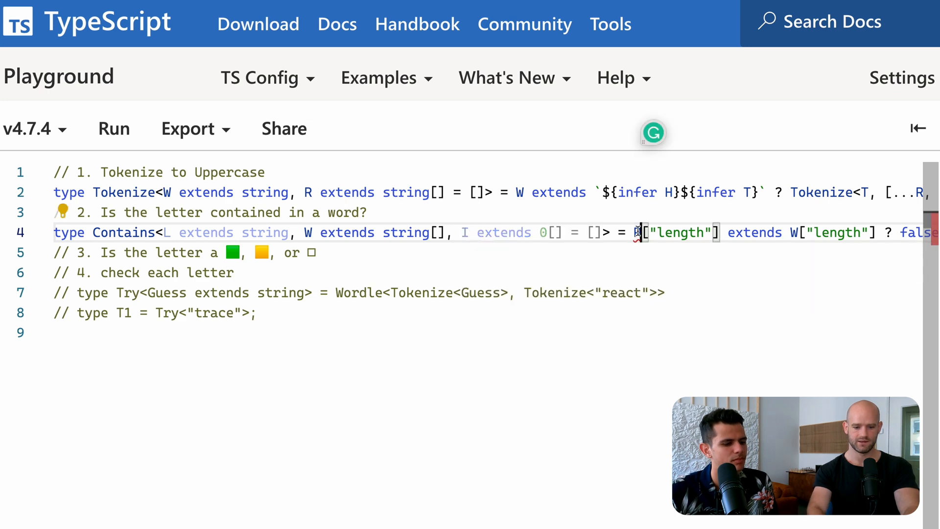
text(I)
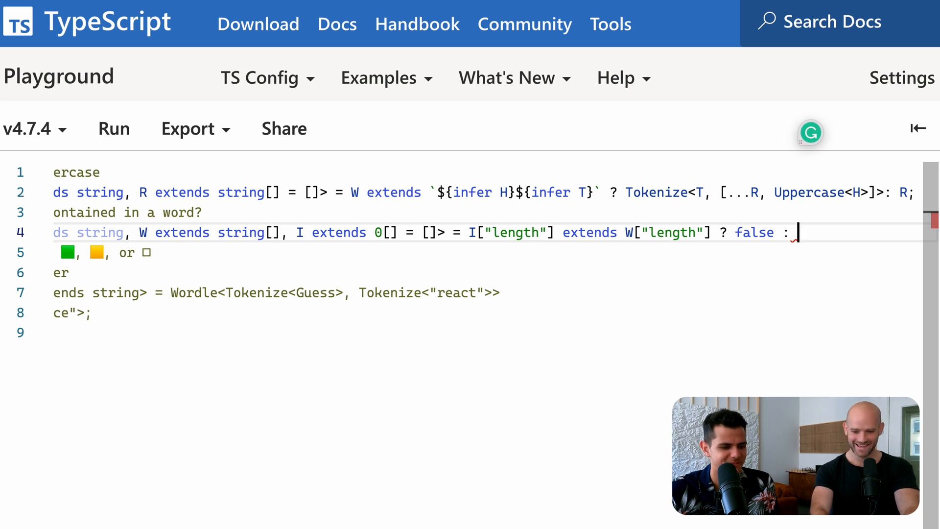
text(W)
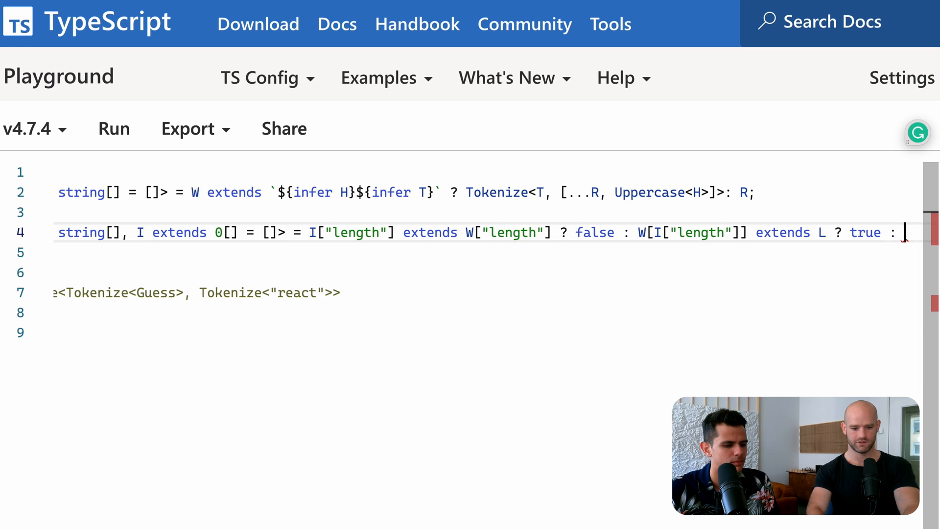
text(Contains<)
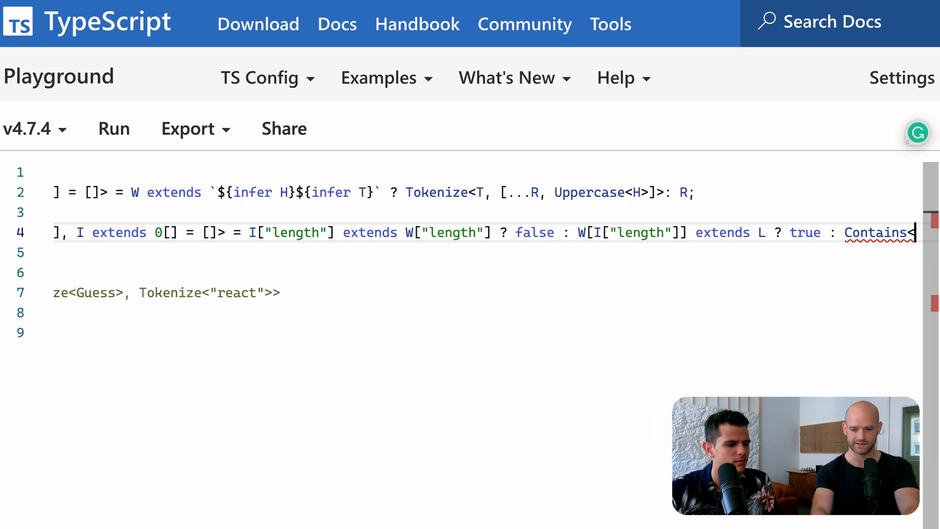
text(, W, [...I, 0]>;)
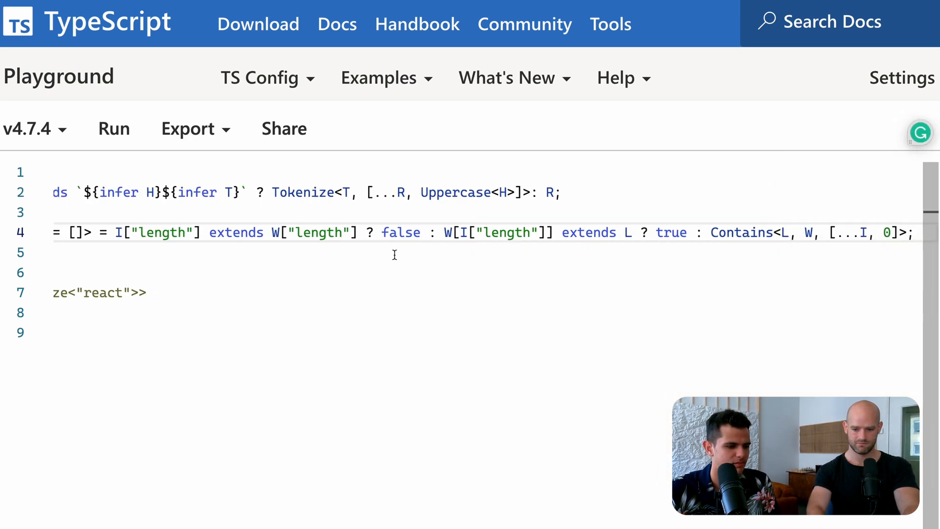
click(919, 128)
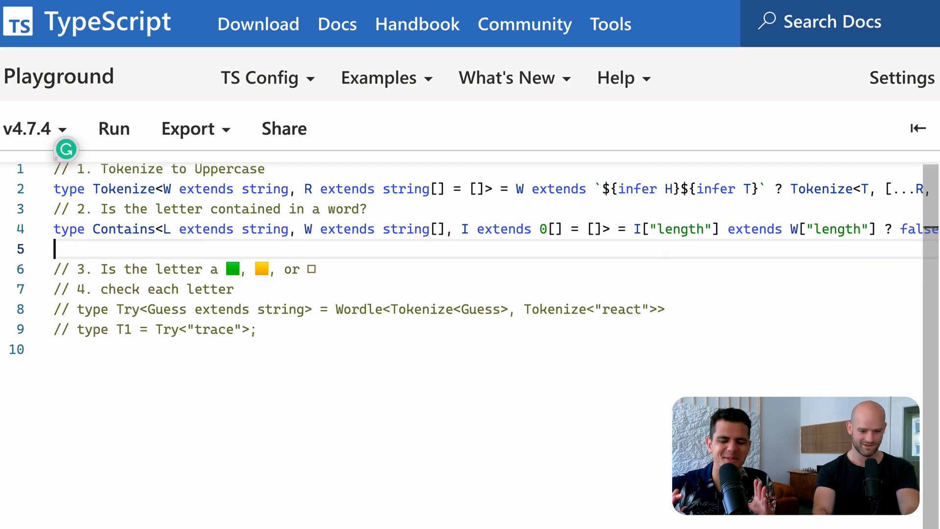
- Add type Test = Contains<"R", Tokenize<"React">>, then change the tested letter to W
text(type)
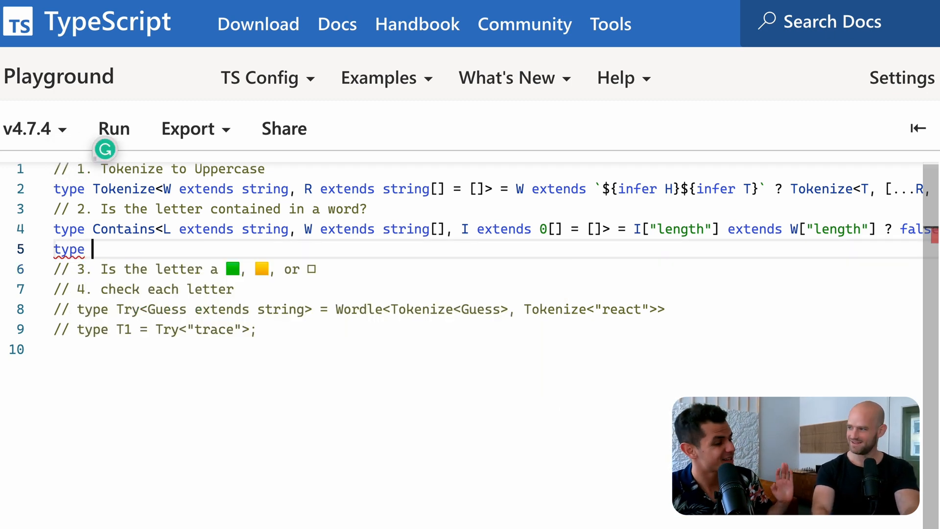
text(Test =)
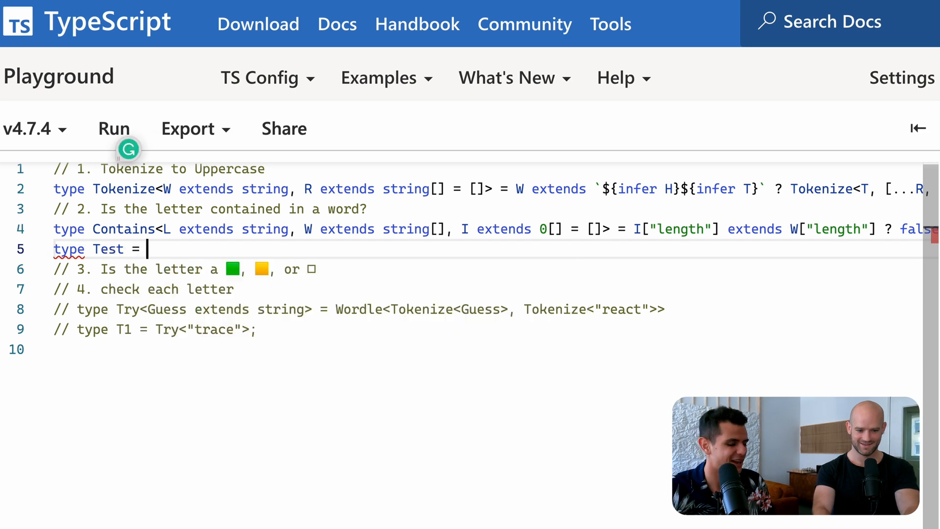
text(Contains<)
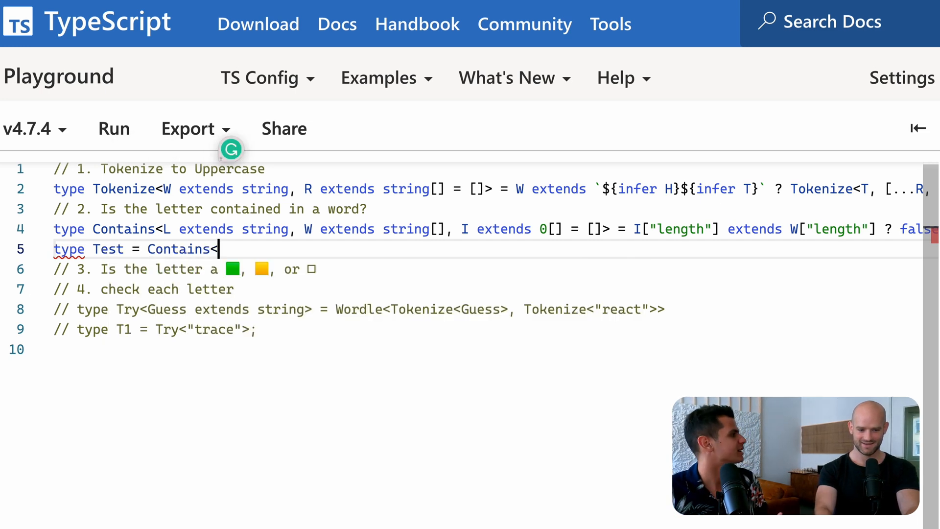
text("")
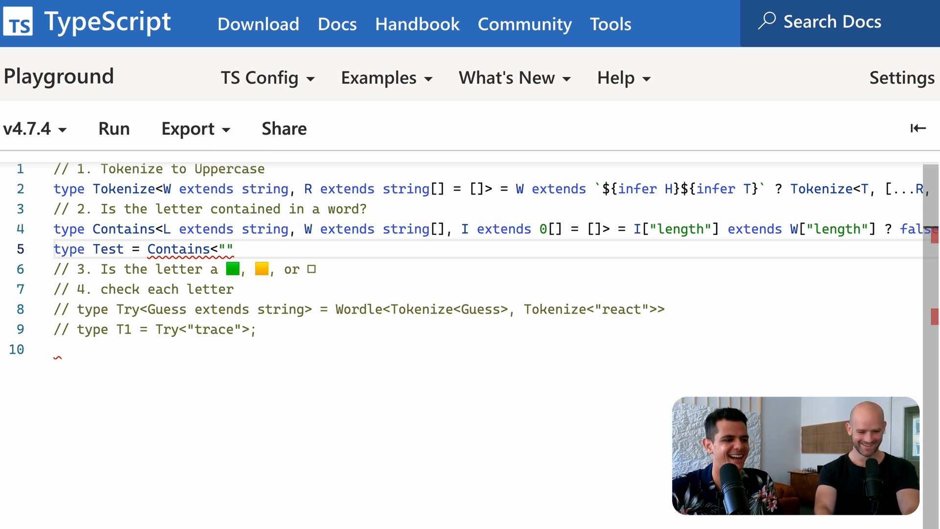
text(R)
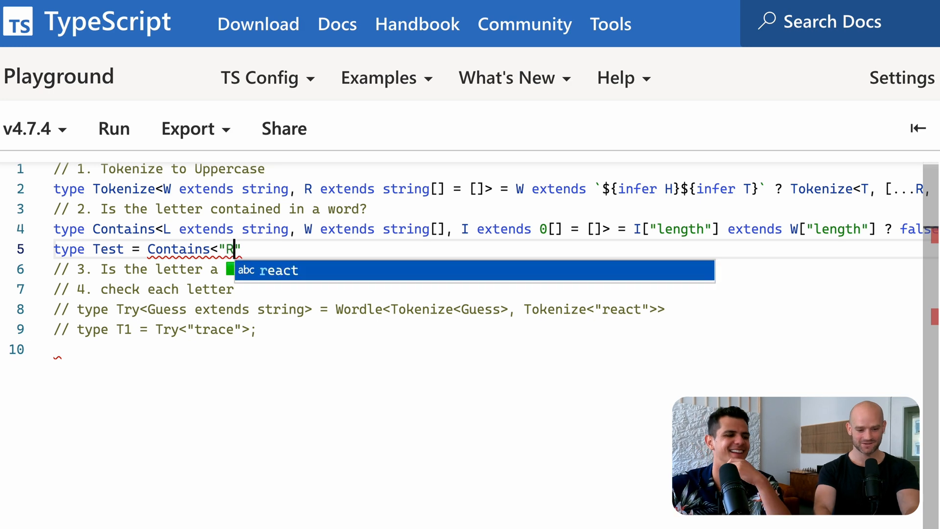
text(",)
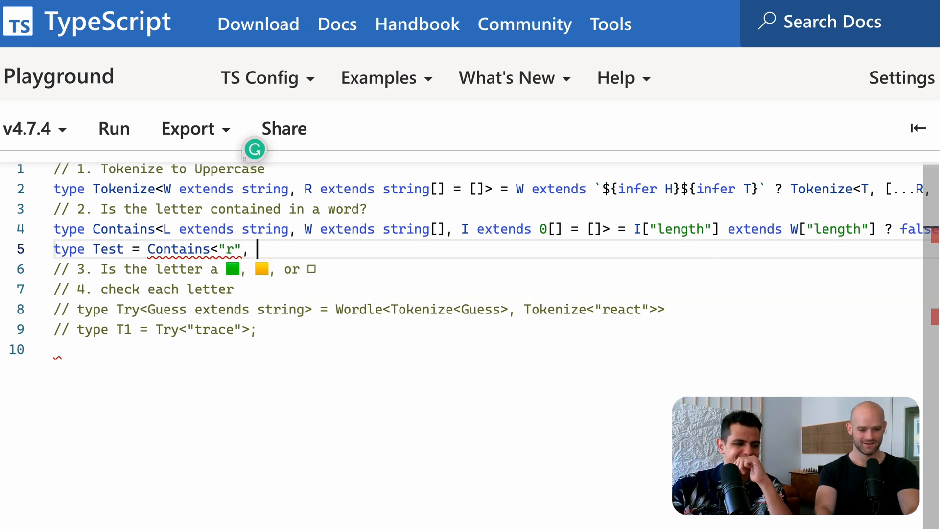
text(Ot)
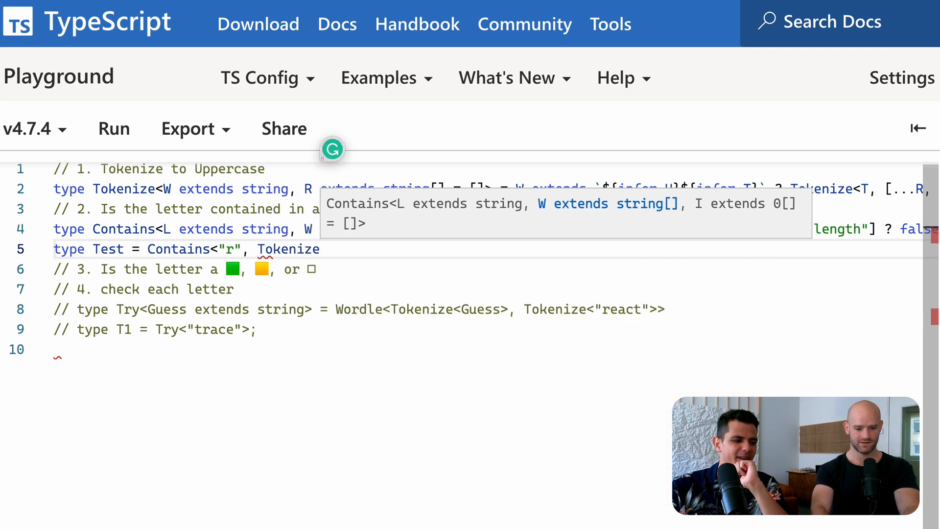
text(<)
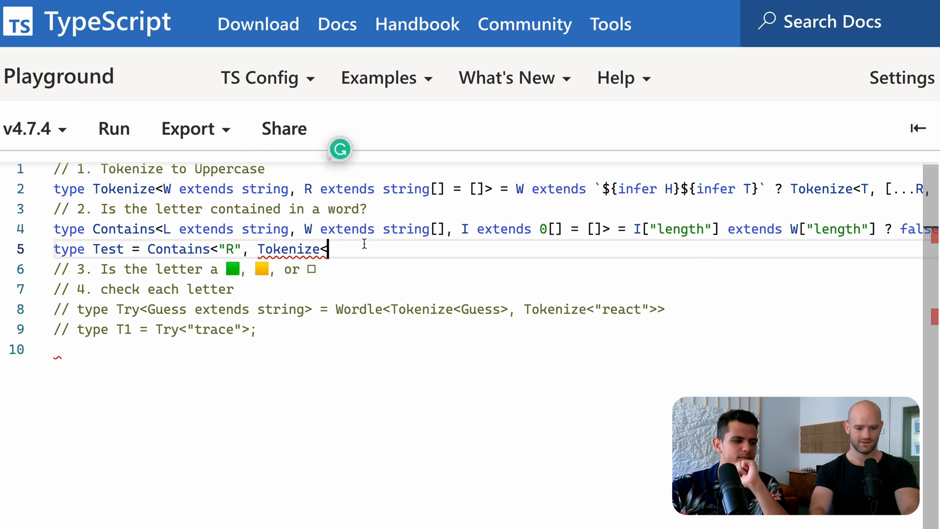
text("Re")
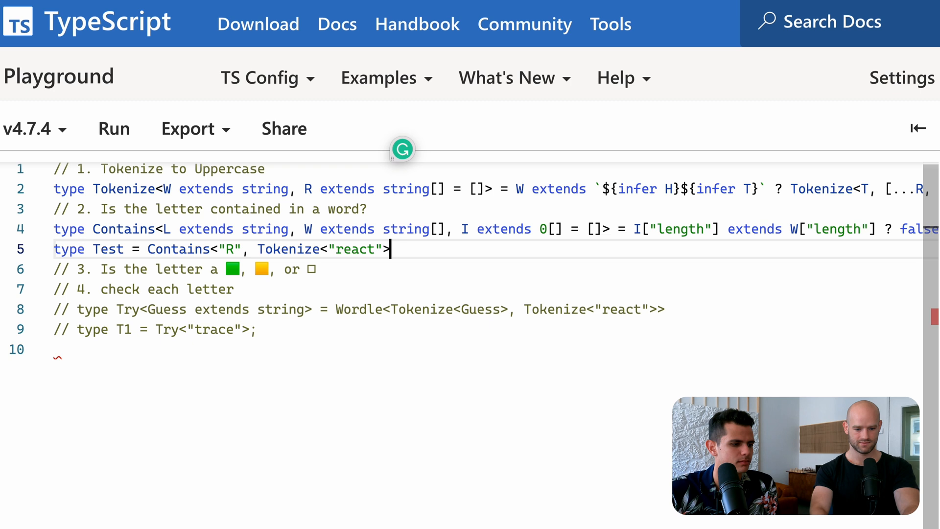
text(>;)
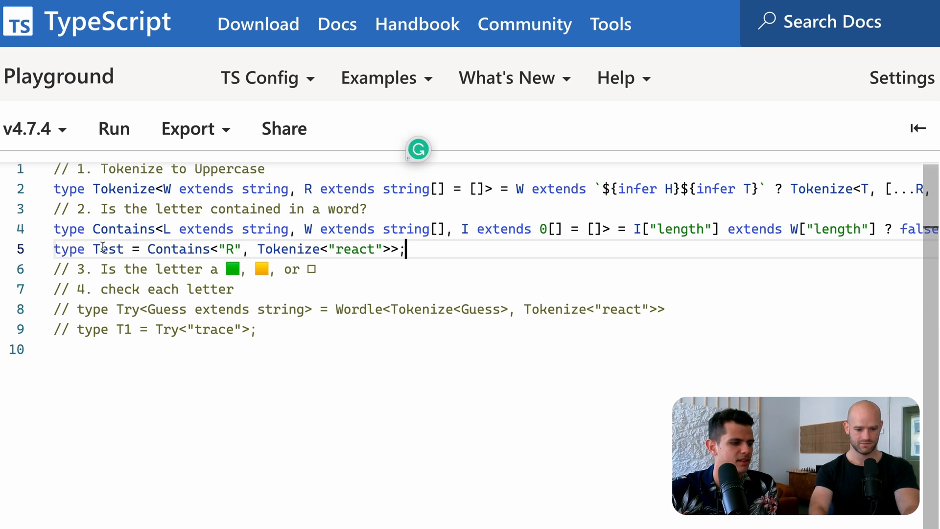
click(234, 249)
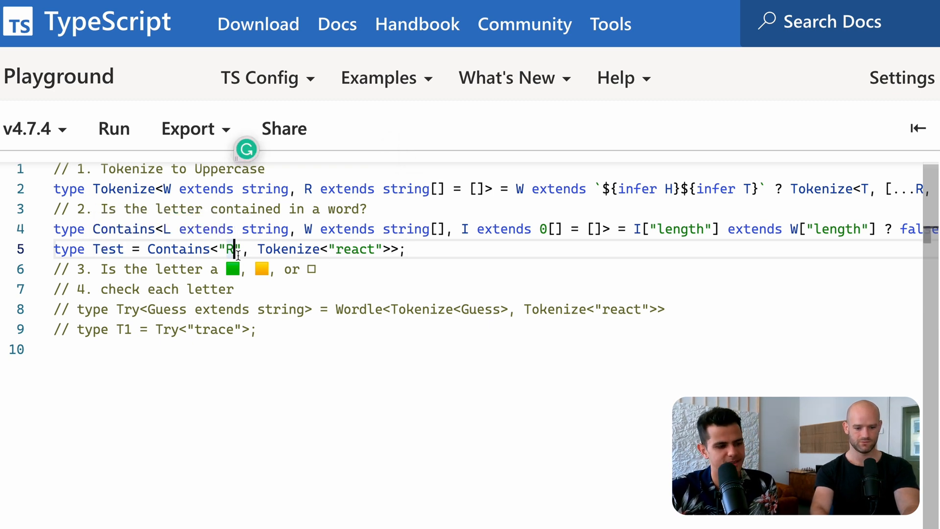
text(W)
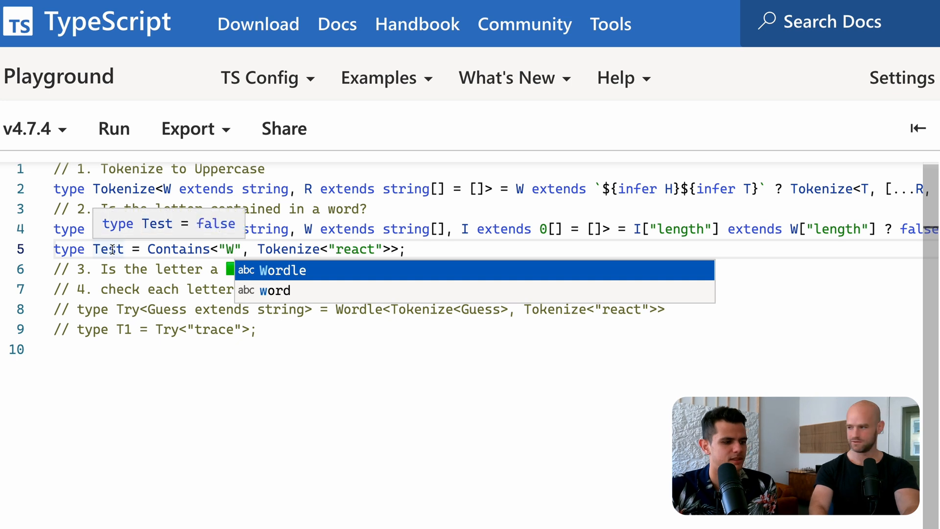
key(Escape)
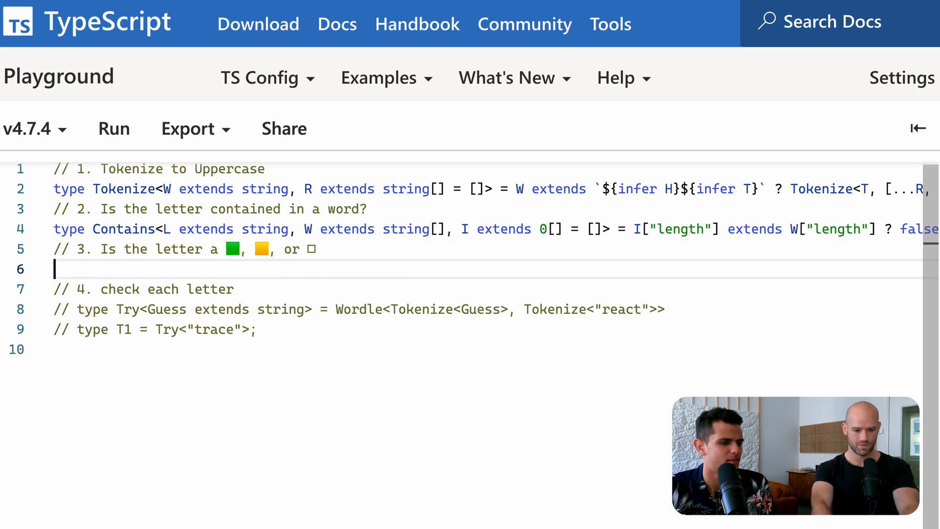
- Declare Wordle with guess G, word W extends string[], and result accumulator R
text(type Wordle)
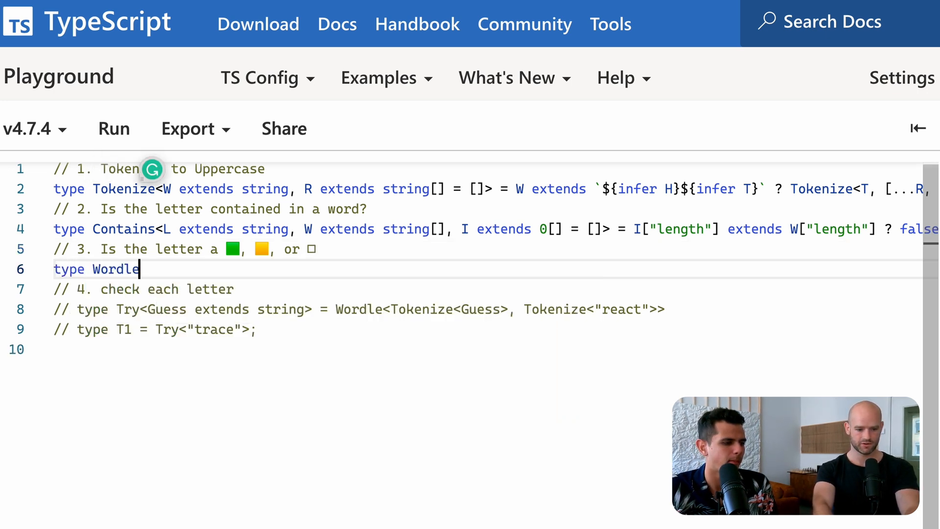
text(<)
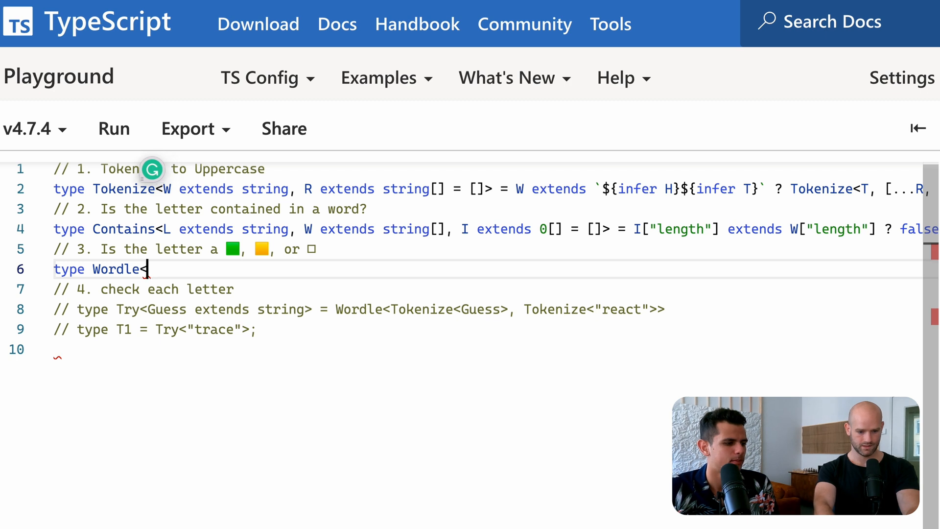
text(<G extends s)
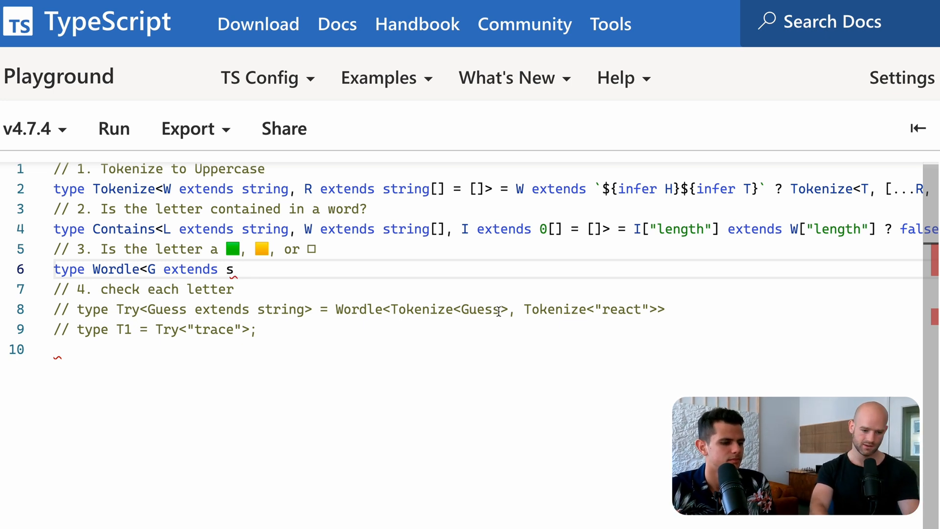
text(tring[], W)
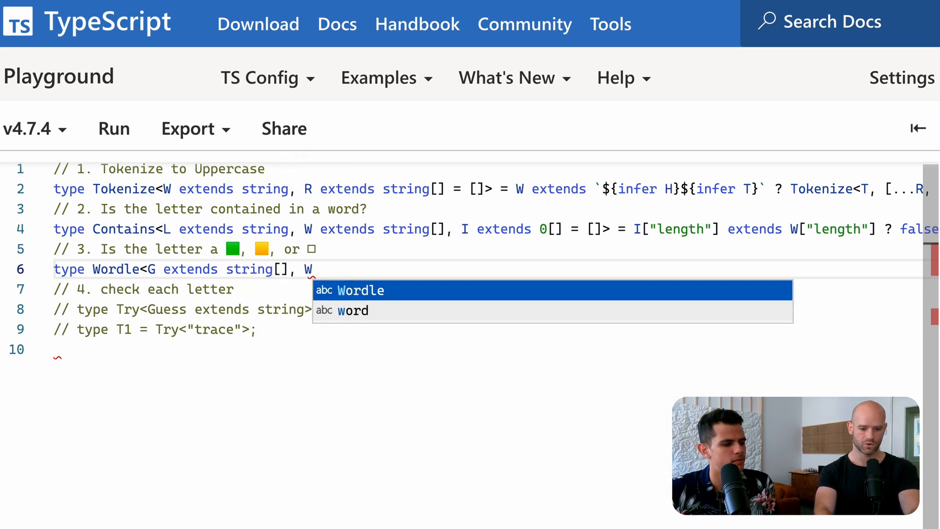
text(extends)
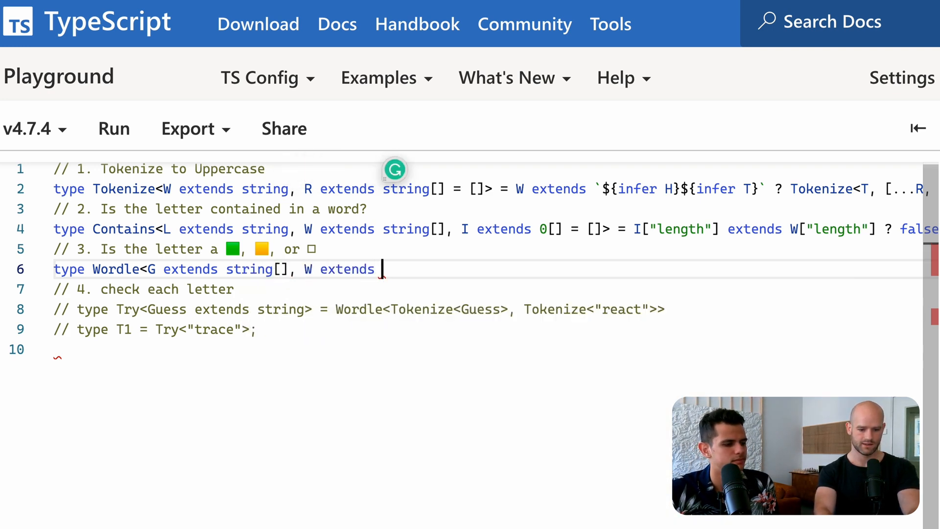
text(string[],)
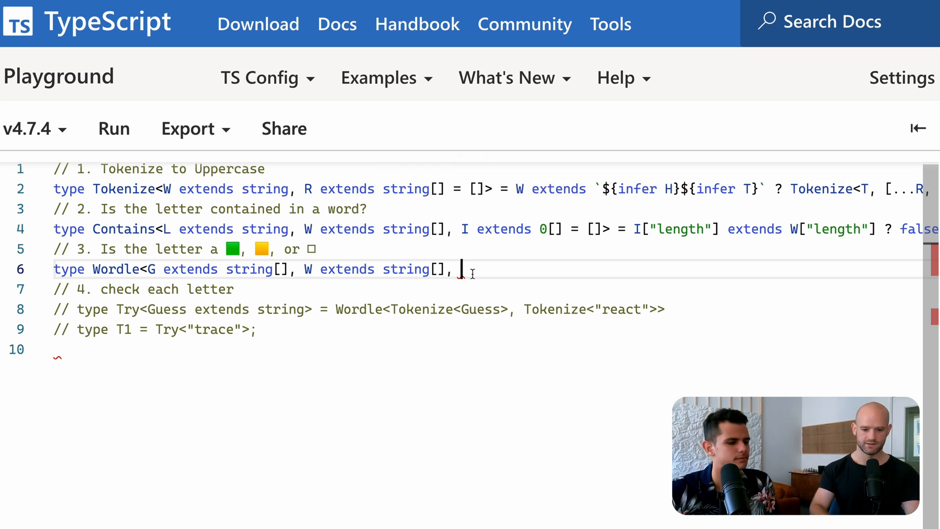
text(R extends string[] = [)
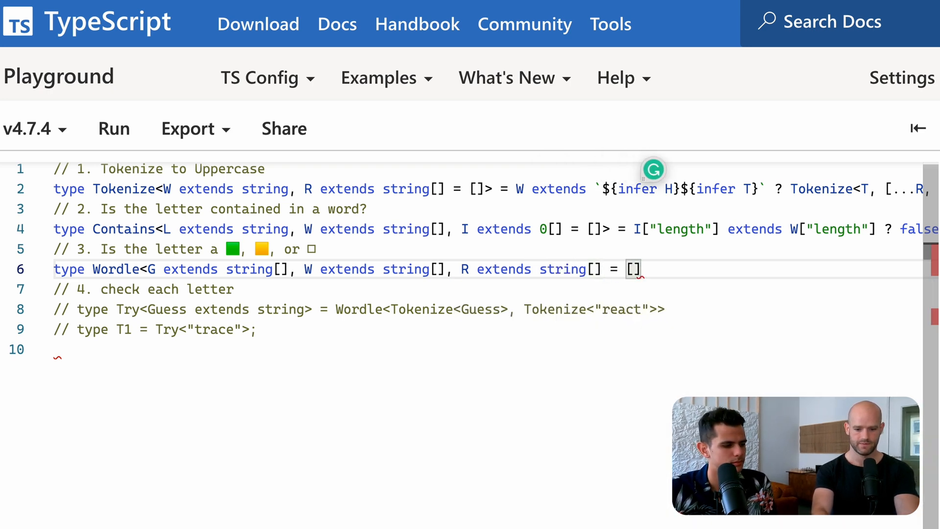
text(> =)
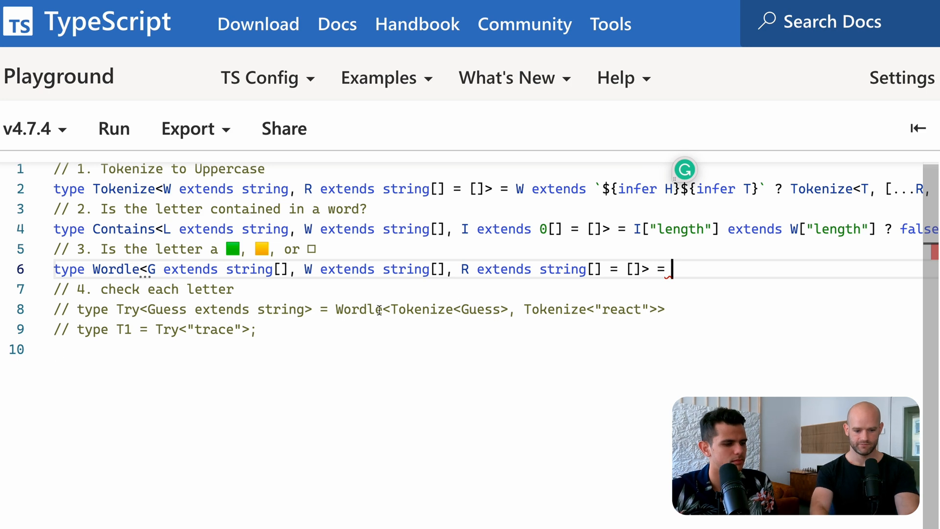
mouse_move(395, 285)
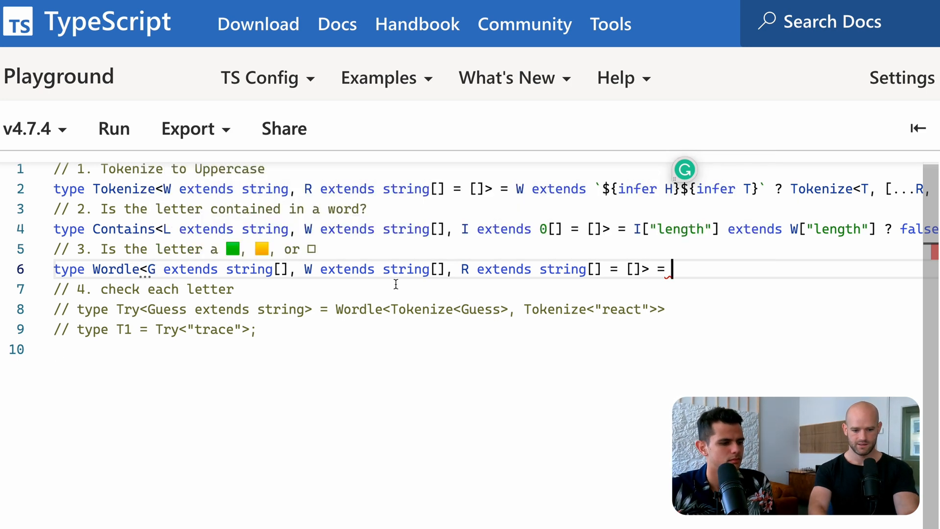
- Start Wordle's body returning R once R["length"] extends W["length"], and uncomment Try and T1
text(R[])
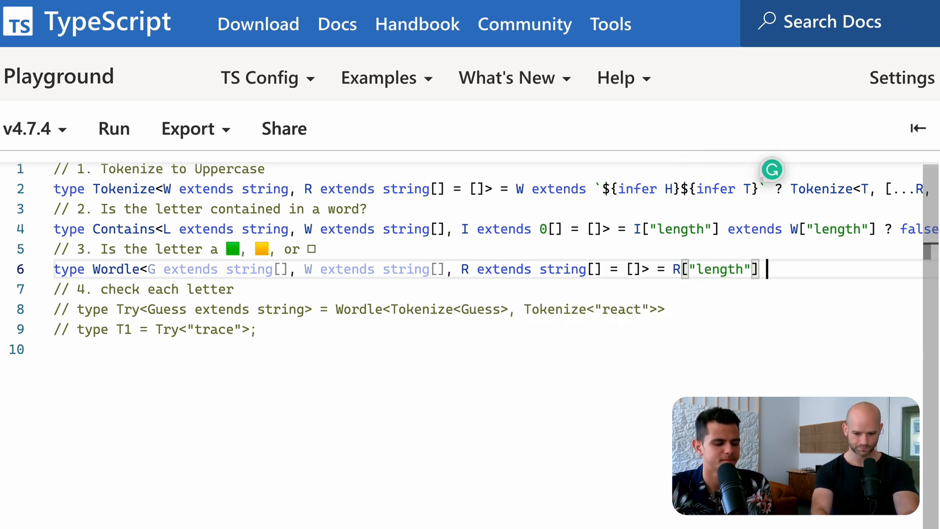
text(extends)
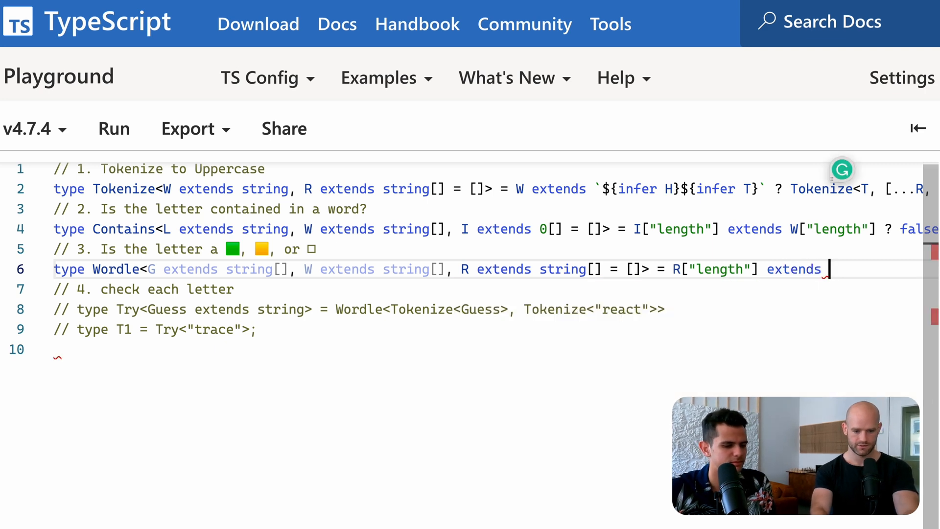
text(W["length"] ? R :)
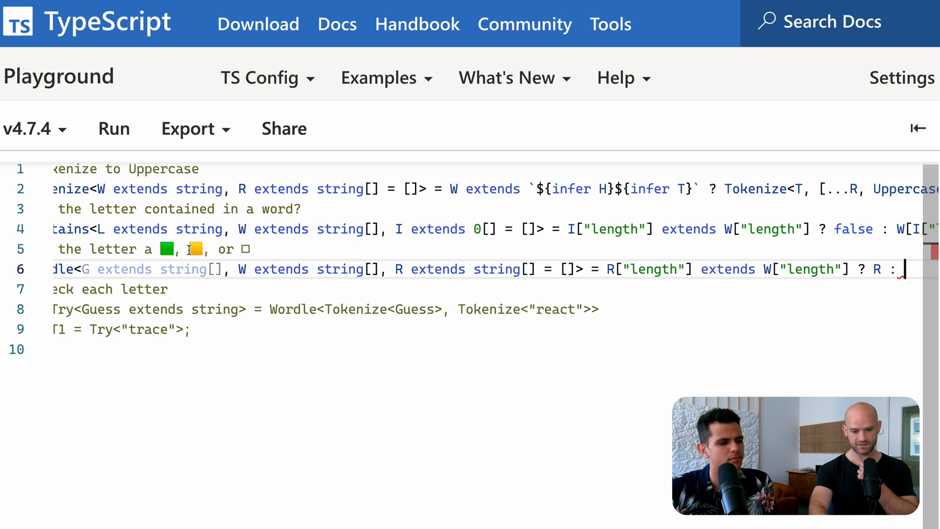
mouse_move(270, 249)
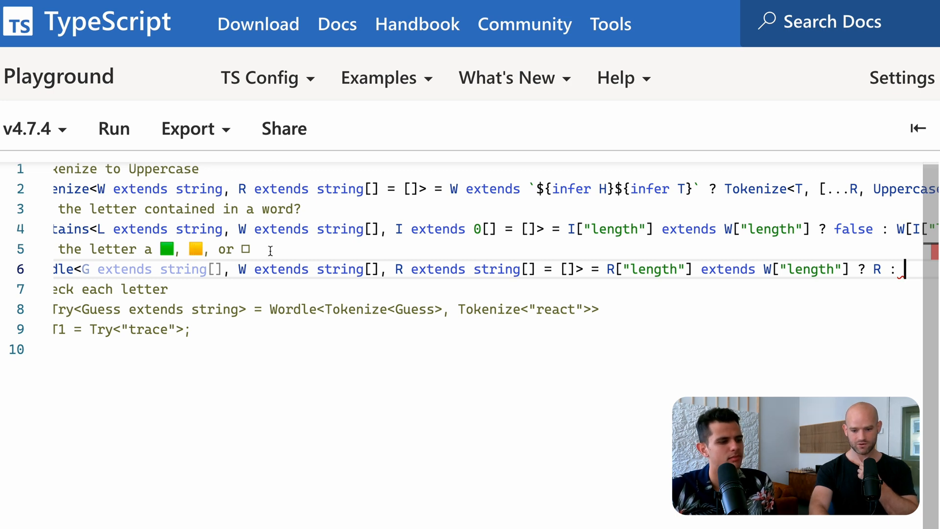
scroll(down, 3)
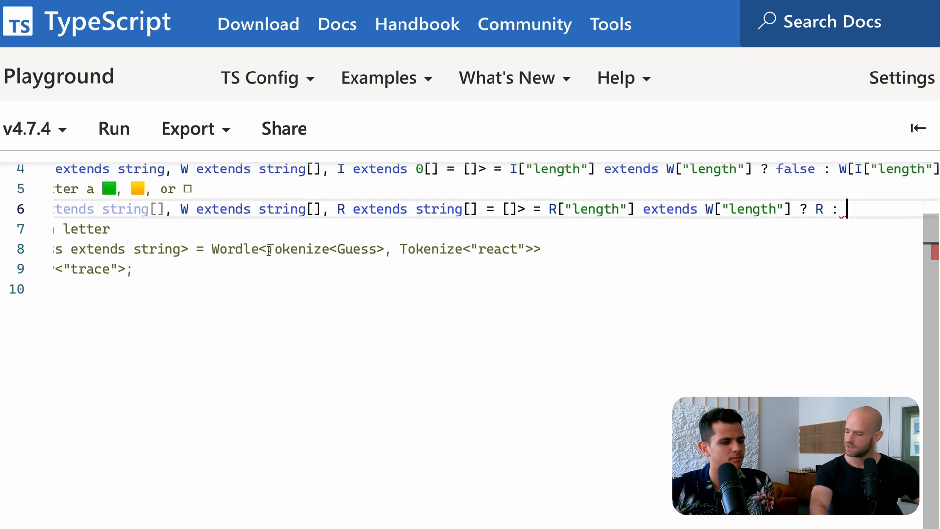
scroll(up, 3)
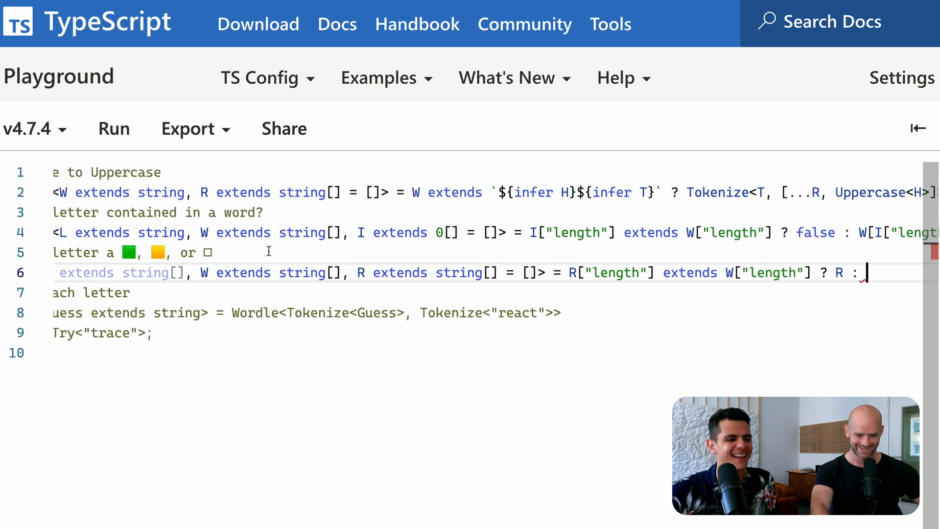
mouse_move(470, 295)
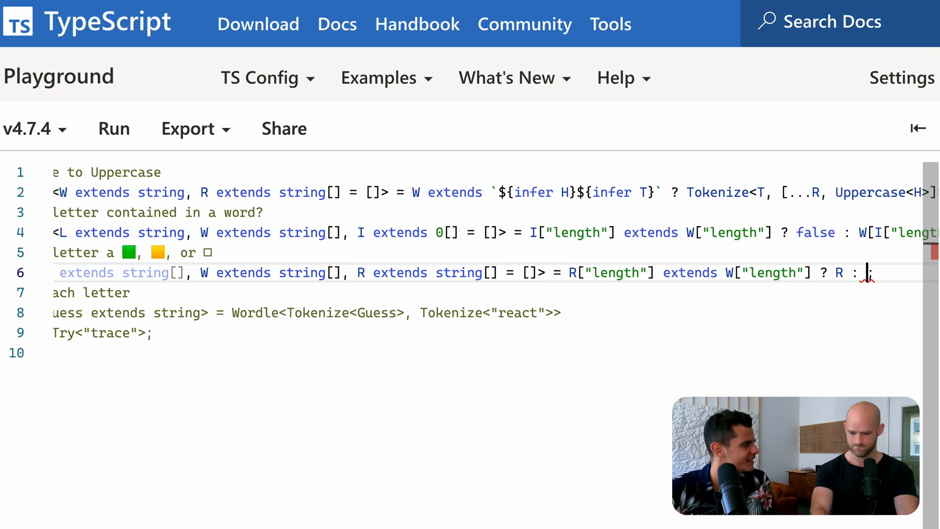
text(G[R["length)
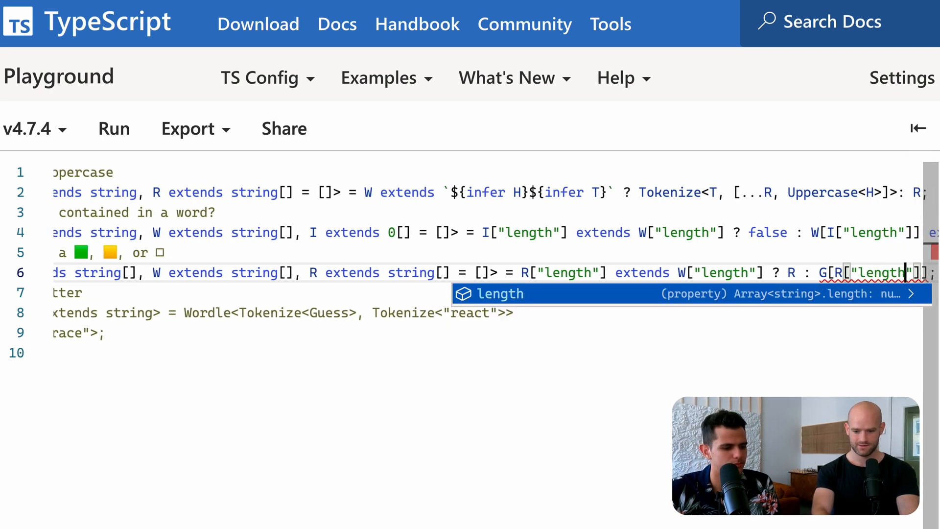
text(exten)
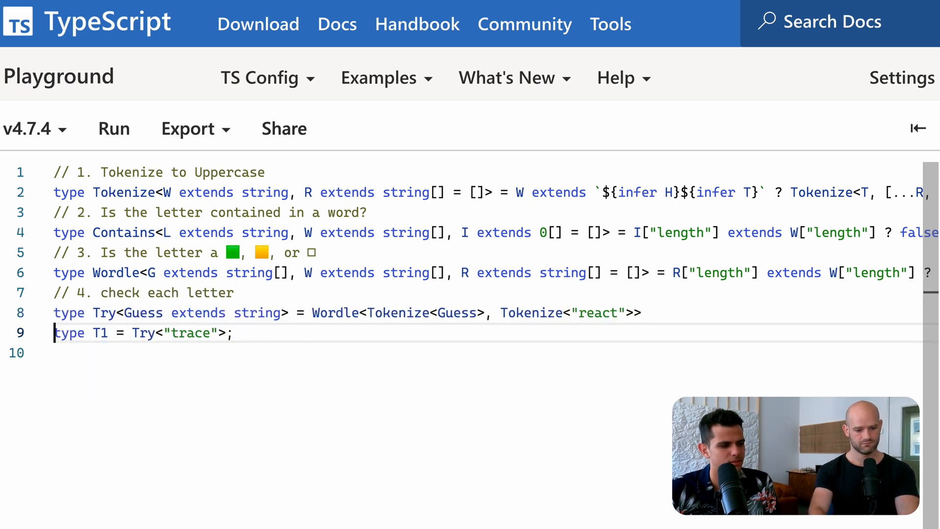
- Replace the fallback square comparison with a recursive Wordle<G, W, [...]> call
scroll(right, 3)
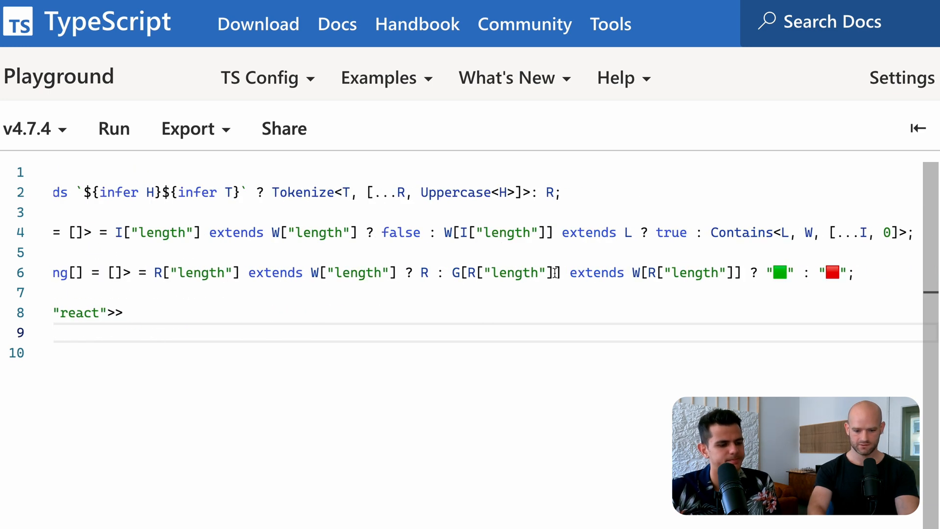
mouse_move(456, 272)
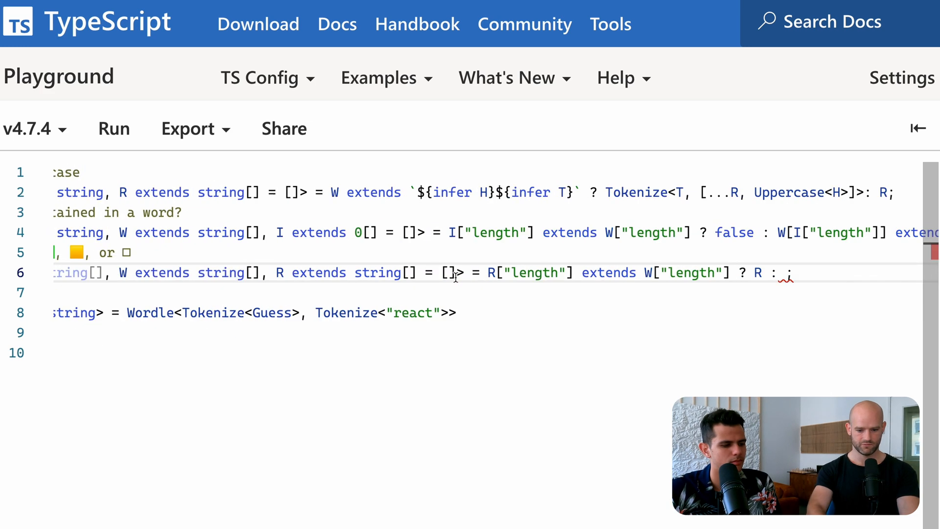
text(Wor)
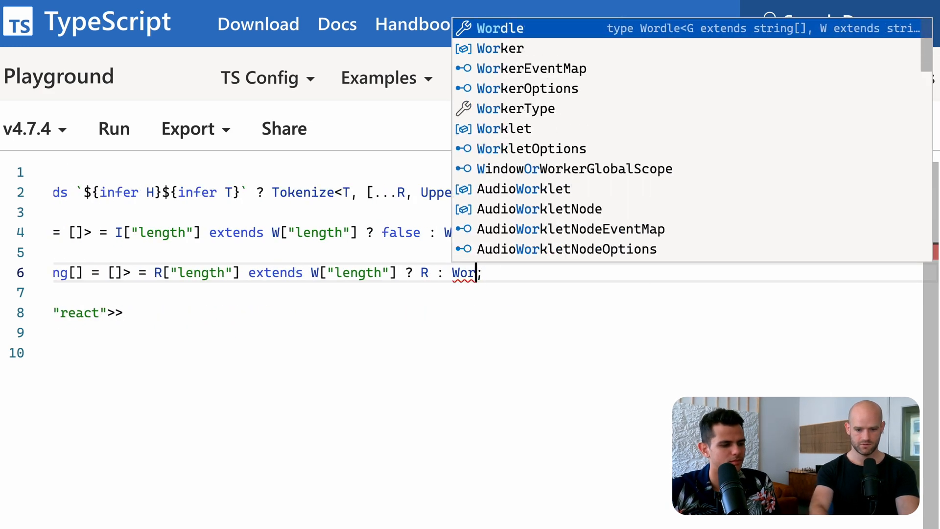
click(502, 28)
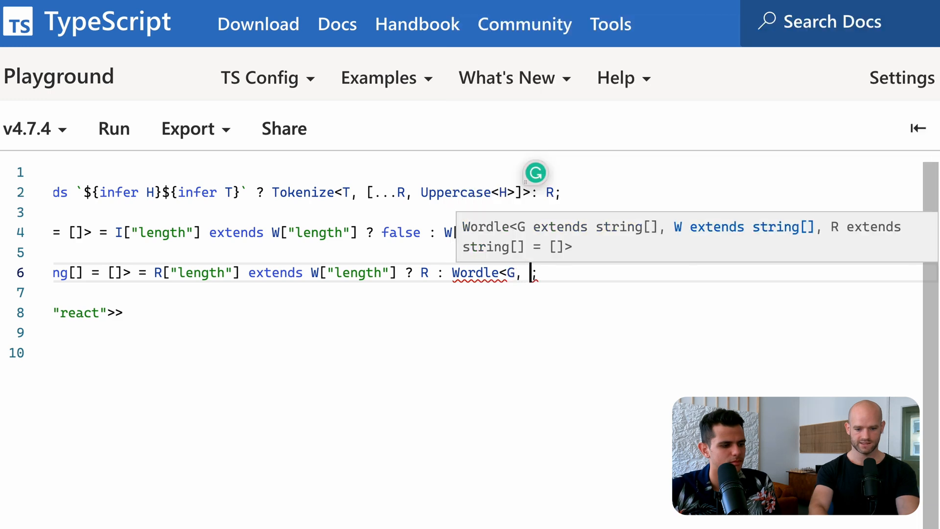
text(W, [...])
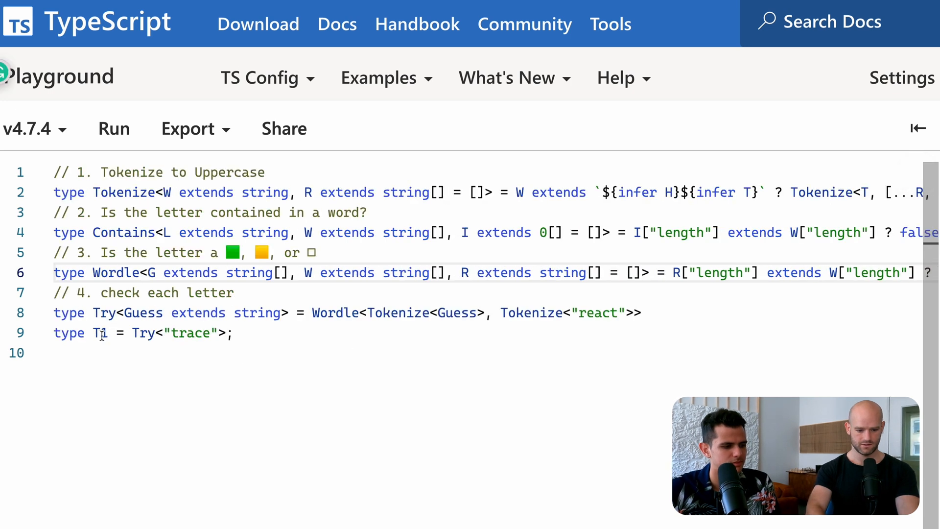
mouse_move(102, 333)
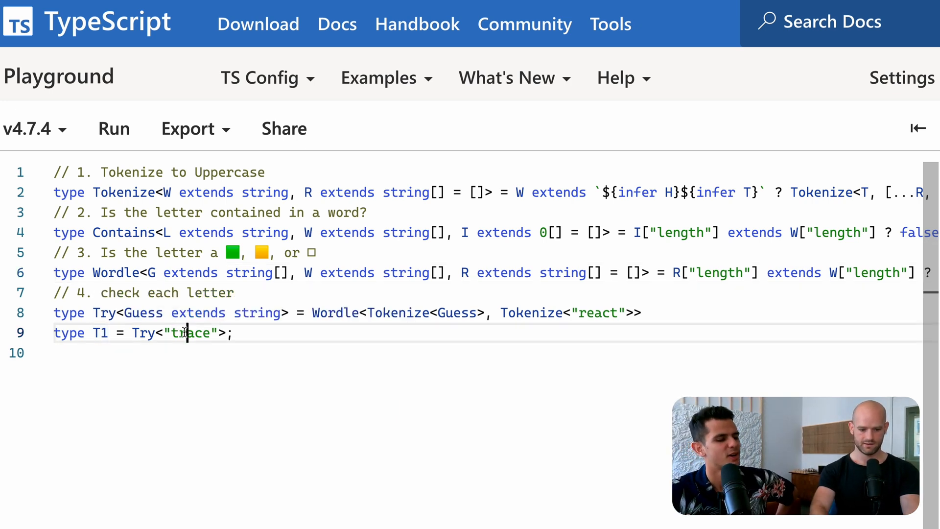
- Set Try's answer to "bloat" and add green, Contains-based yellow, and white square branches
double_click(597, 312)
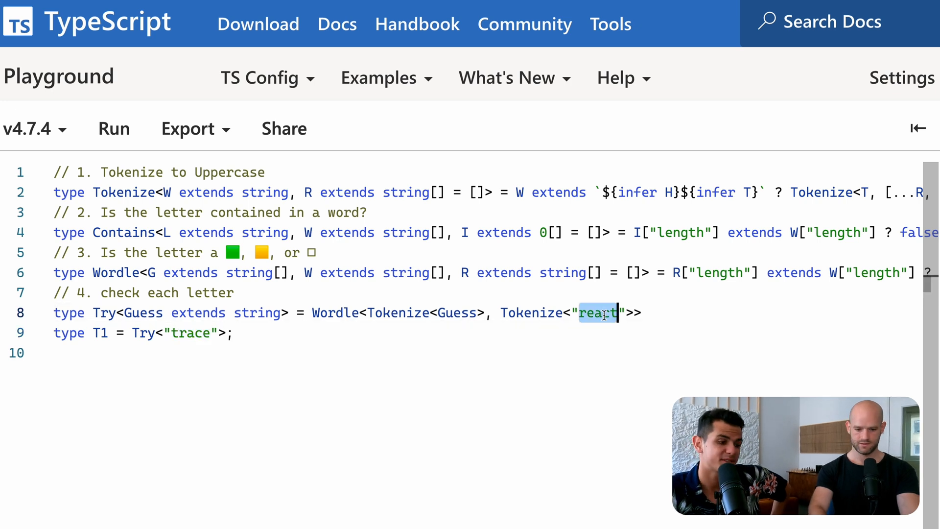
text(bloat)
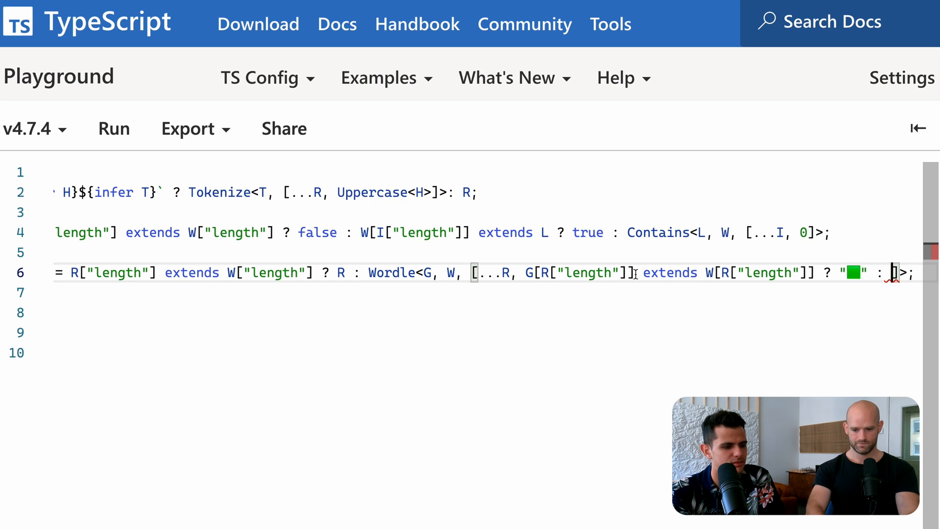
text(Contains<)
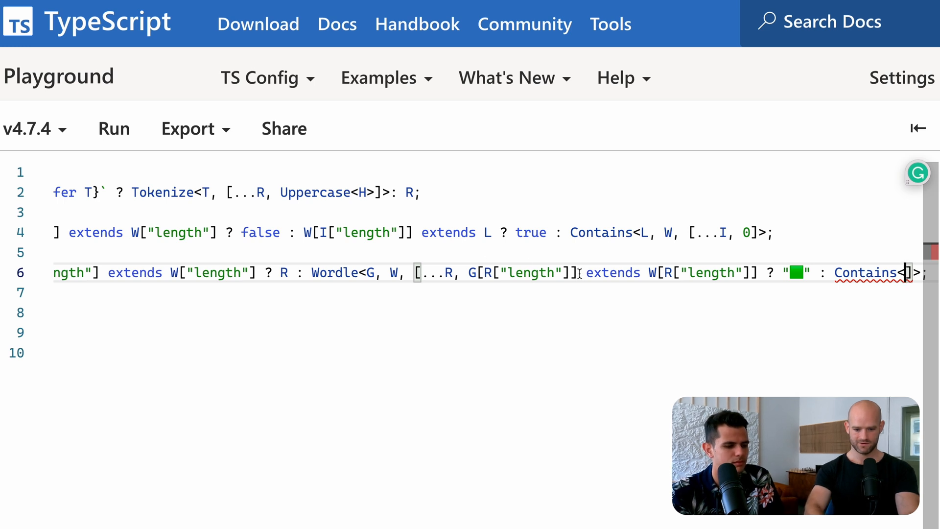
double_click(521, 272)
text(G[R["length"]], )
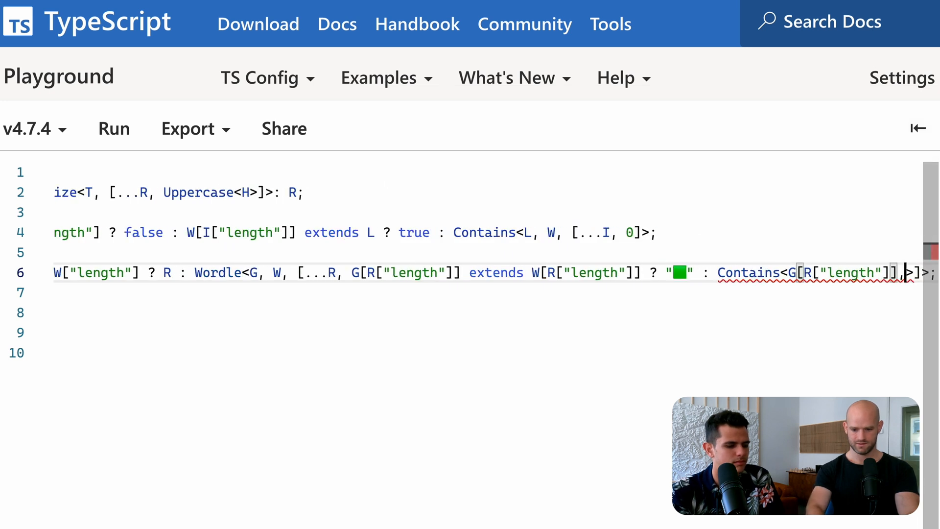
text(W)
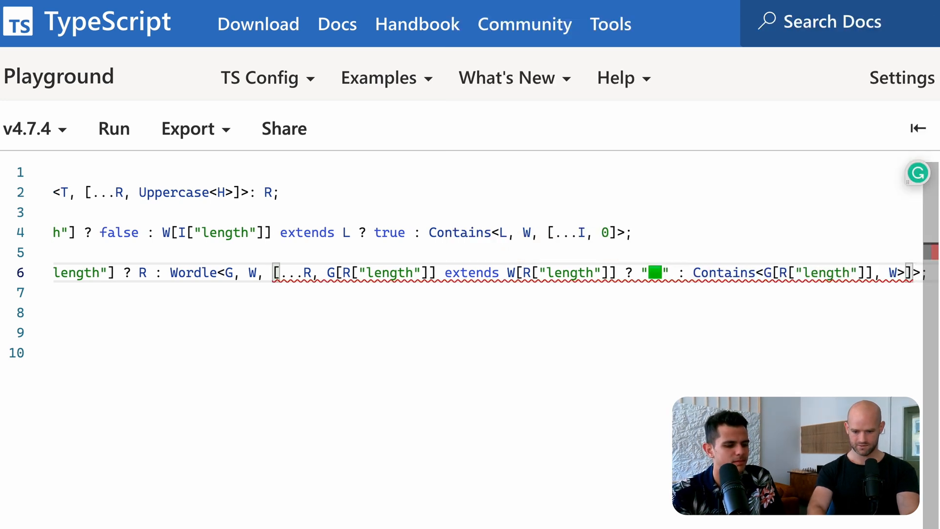
text(et)
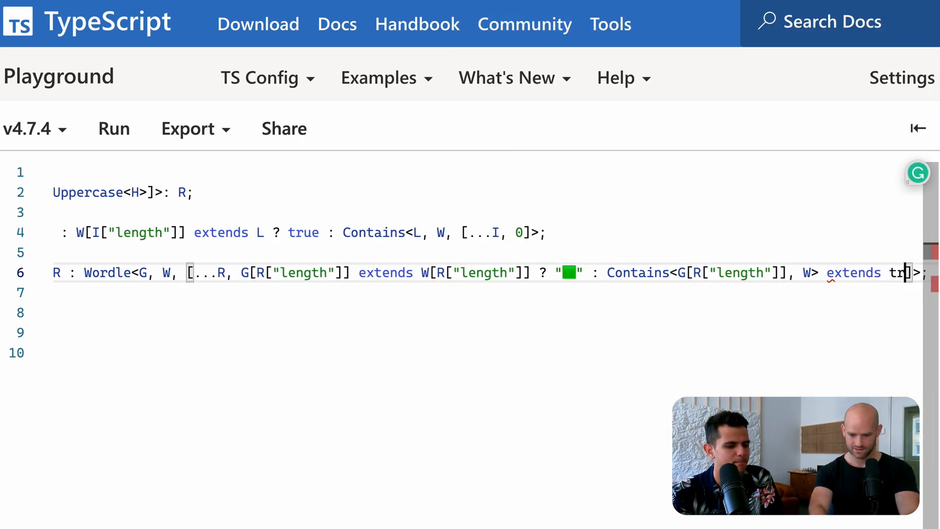
text(rue ? "")
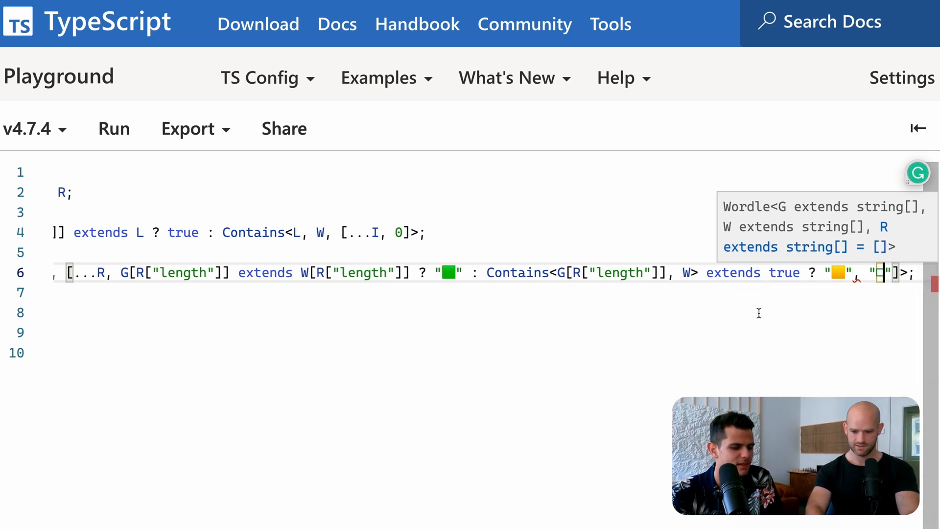
click(283, 128)
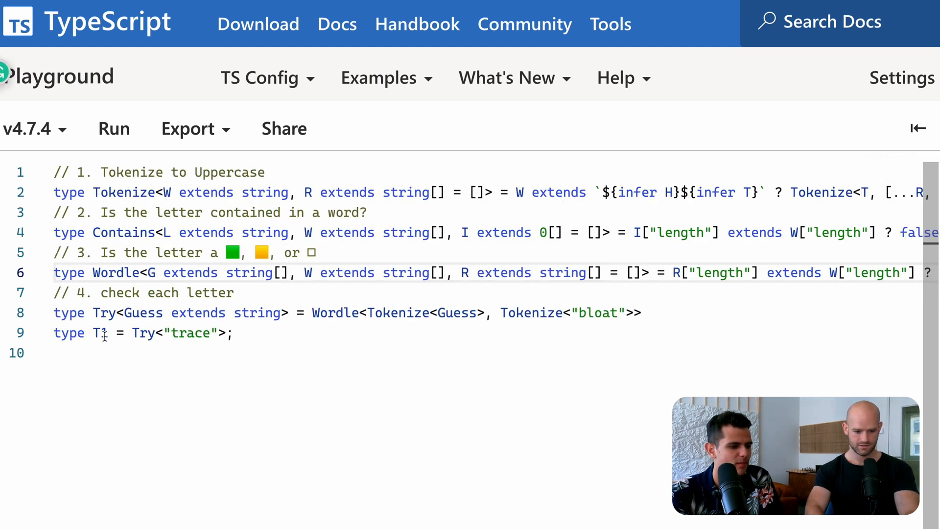
mouse_move(102, 333)
text(Re)
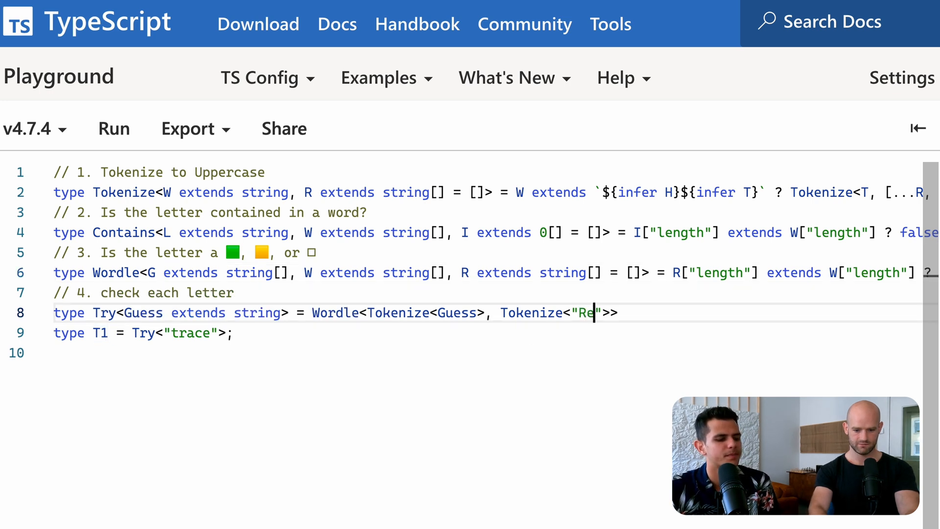
- Restore Try's answer to "React", check trace's squares, then change the T1 guess to "bloat"
text(act)
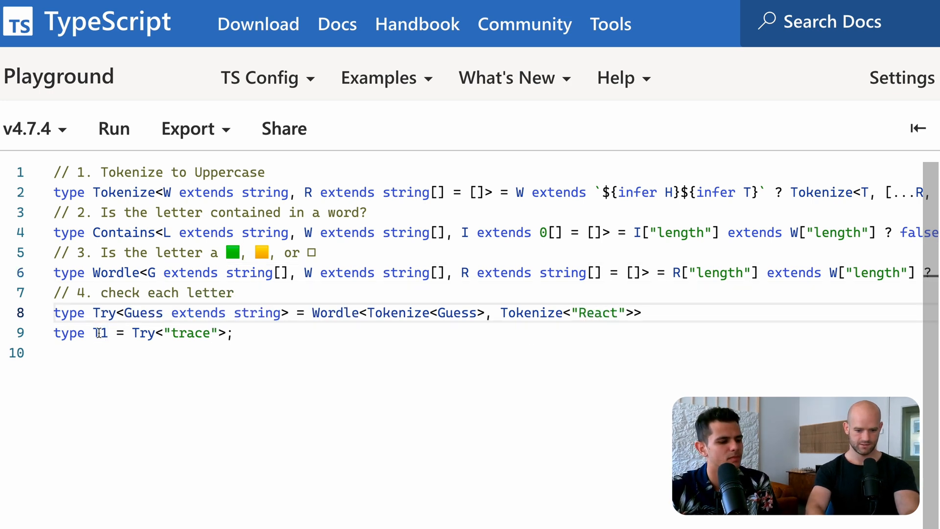
mouse_move(101, 333)
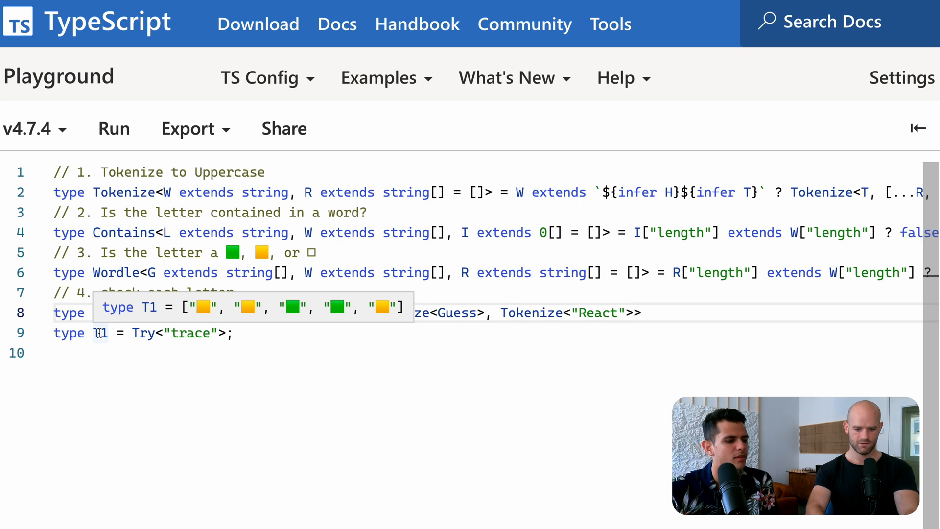
text(w)
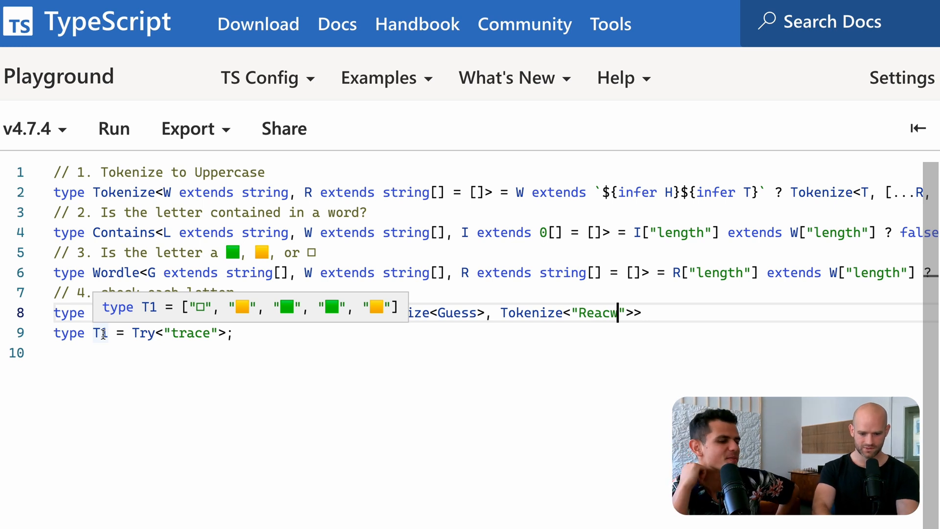
double_click(192, 333)
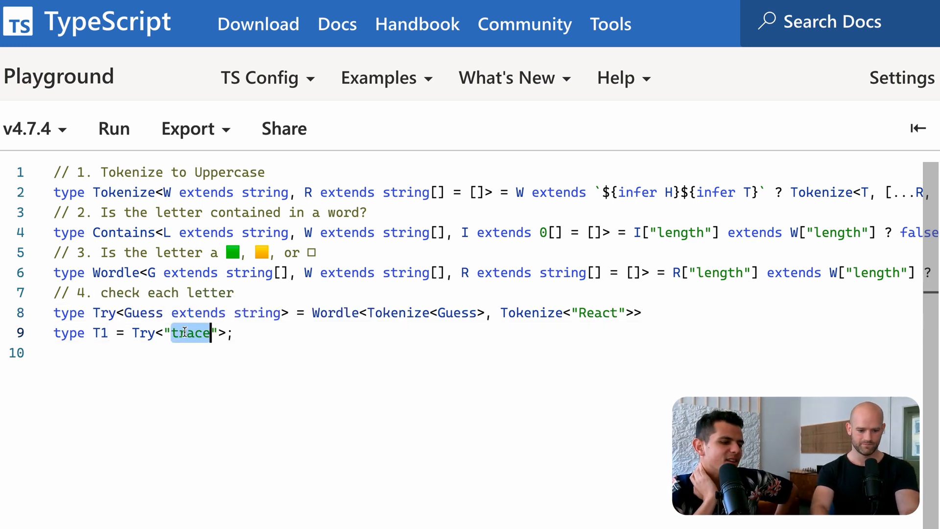
text(bloat)
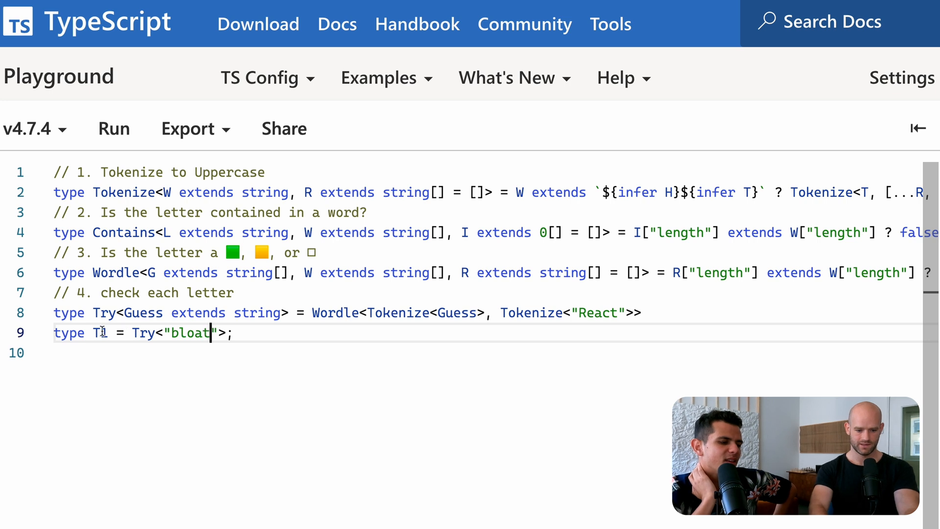
mouse_move(101, 333)
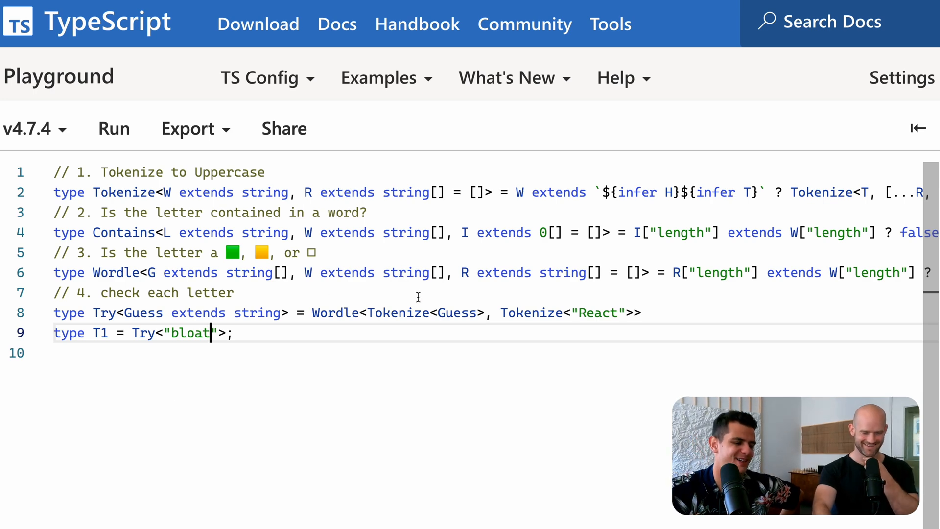
mouse_move(142, 333)
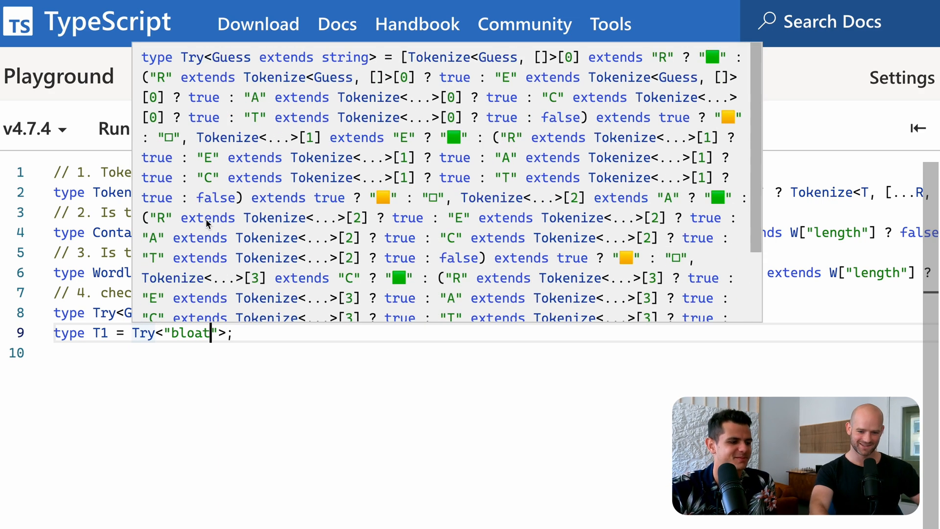
mouse_move(197, 265)
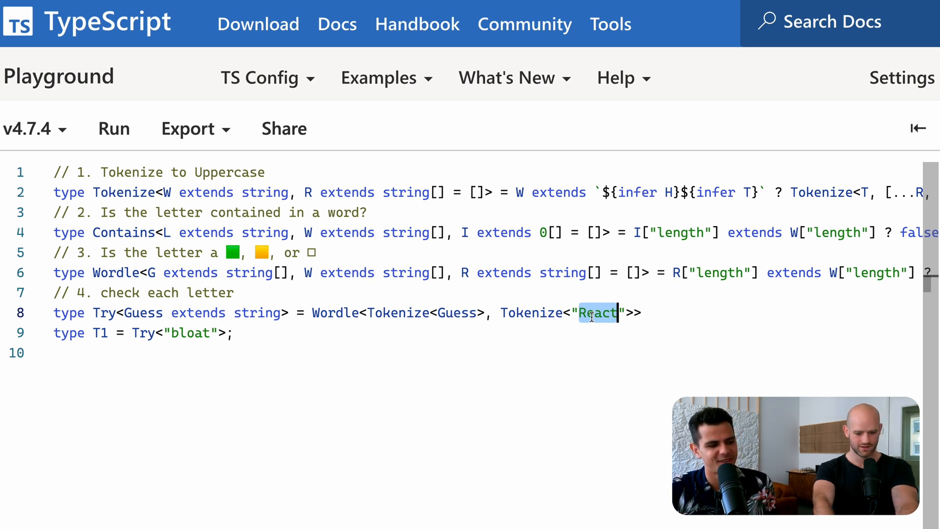
- Change the answer word to 'agape' and try the guesses 'bloat' and 'apex'
text(agape)
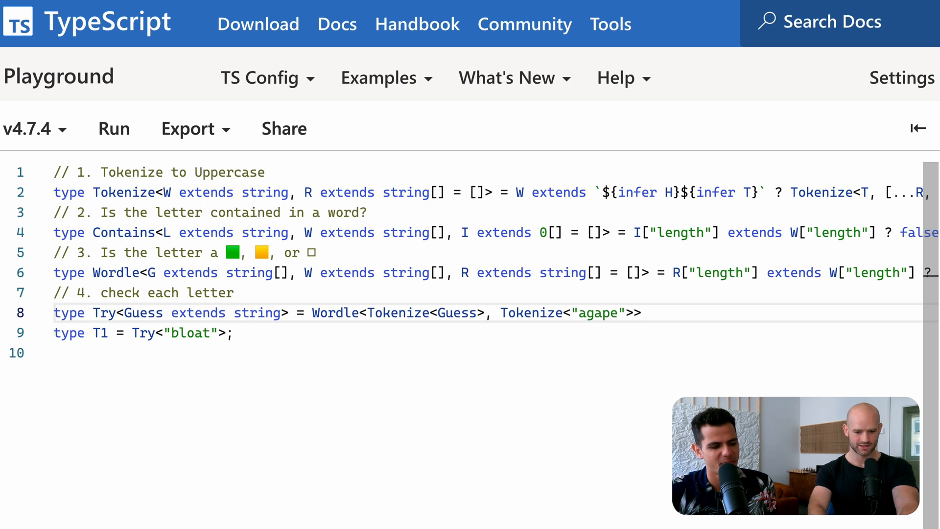
double_click(189, 333)
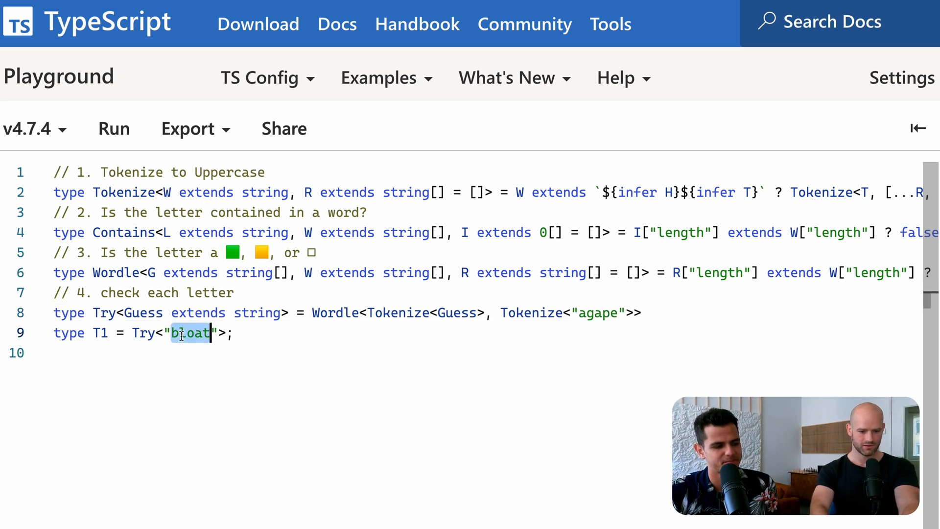
mouse_move(101, 333)
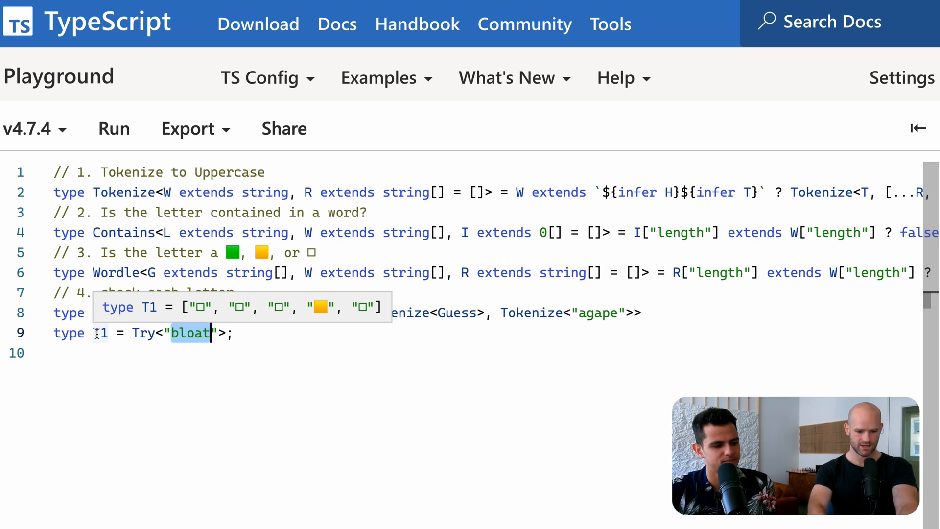
text(ap)
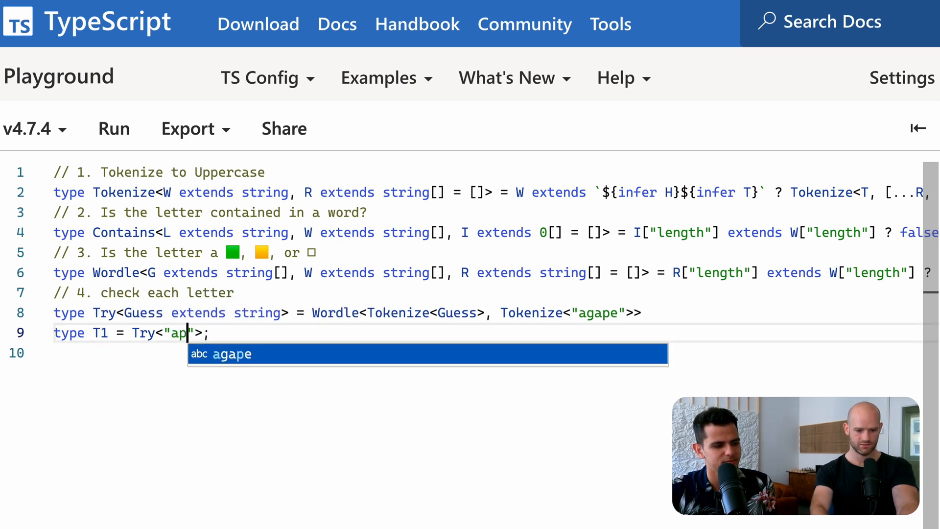
text(x)
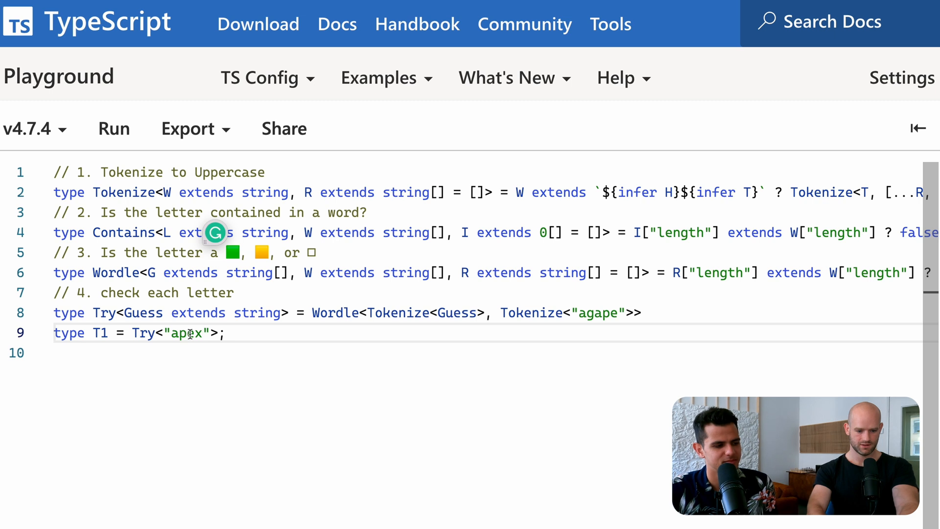
- Replace the T1 guess 'apex' with 'react'
double_click(187, 333)
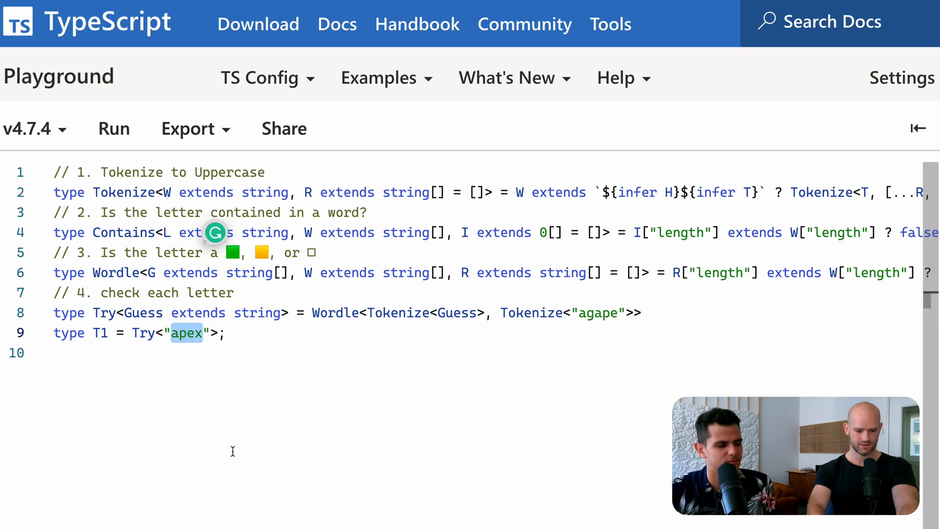
text(tre)
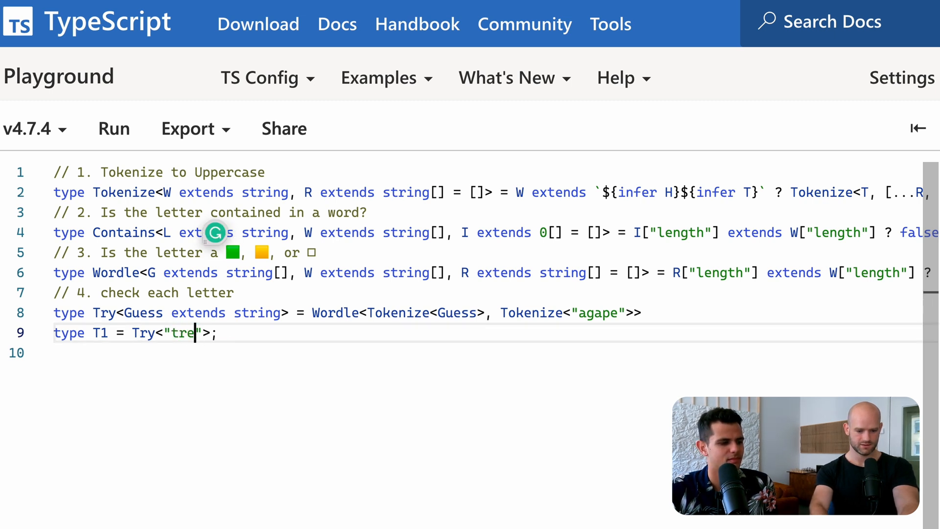
text(react)
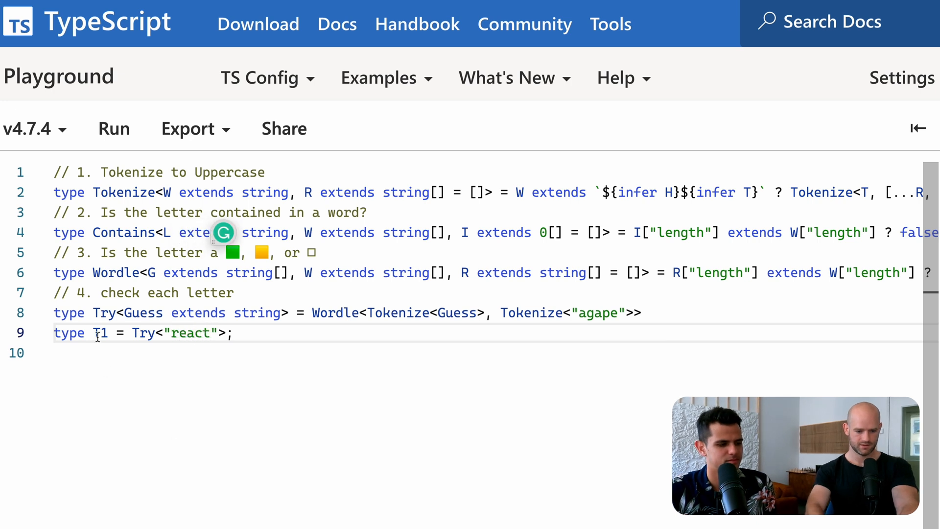
mouse_move(102, 333)
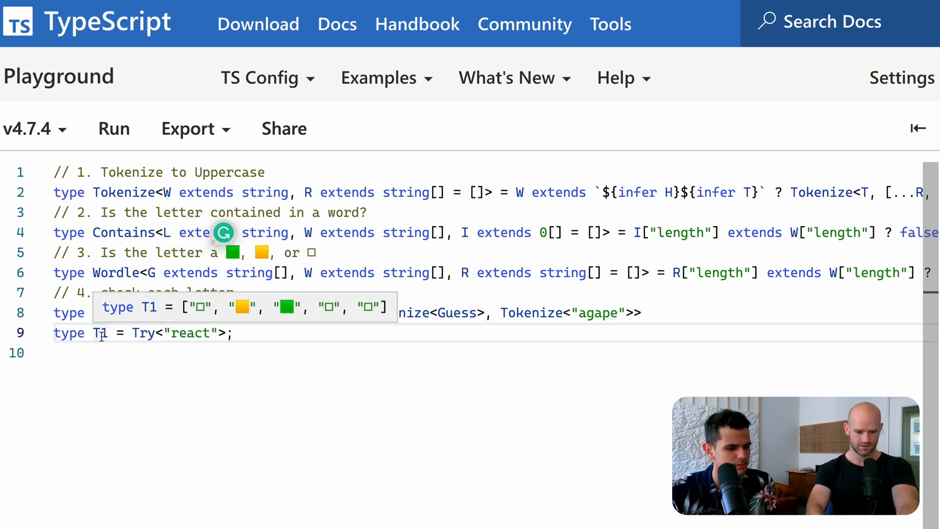